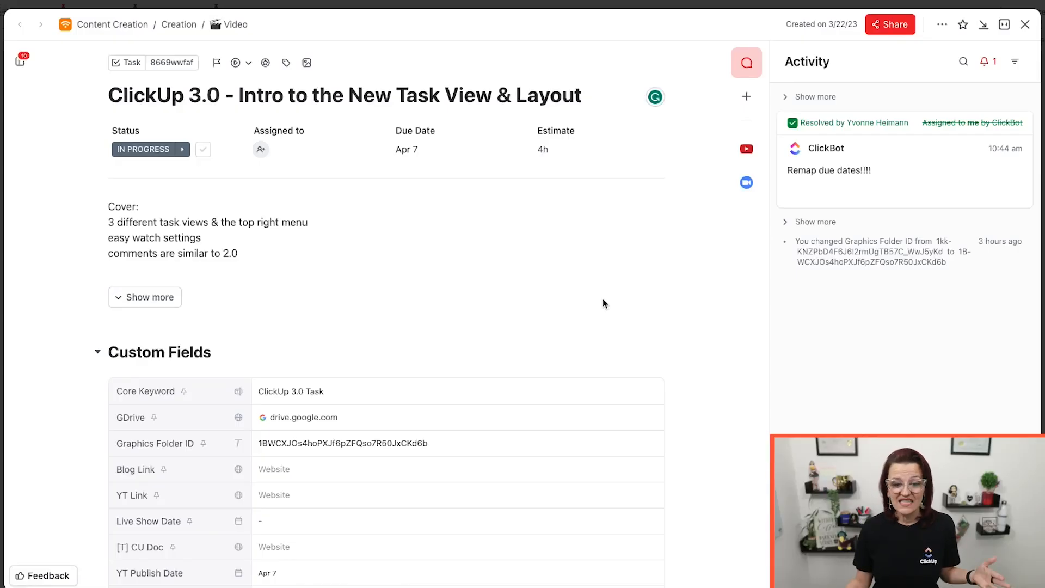
mouse_move(771, 328)
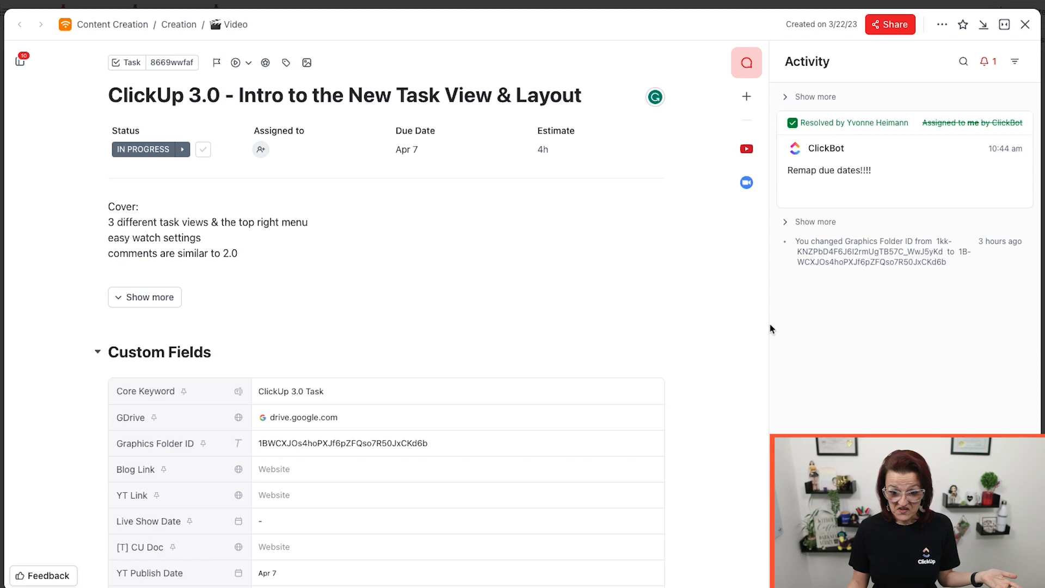
mouse_move(657, 326)
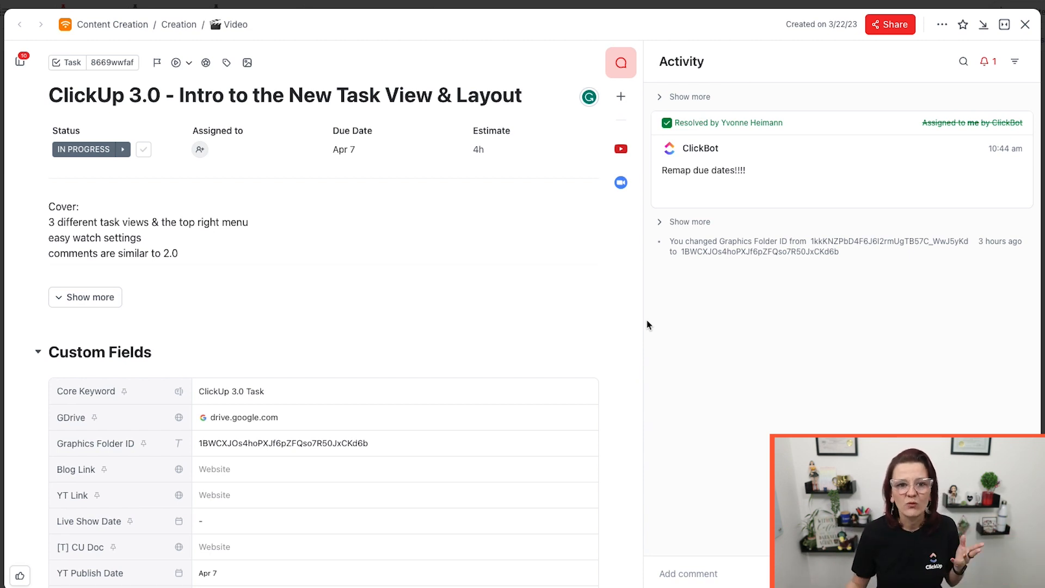
mouse_move(784, 332)
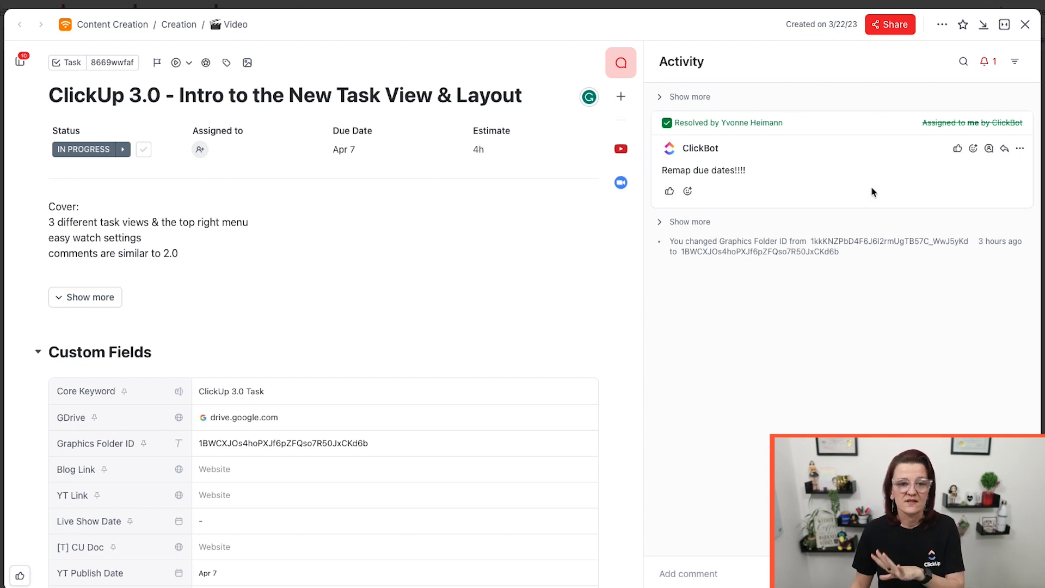
mouse_move(873, 322)
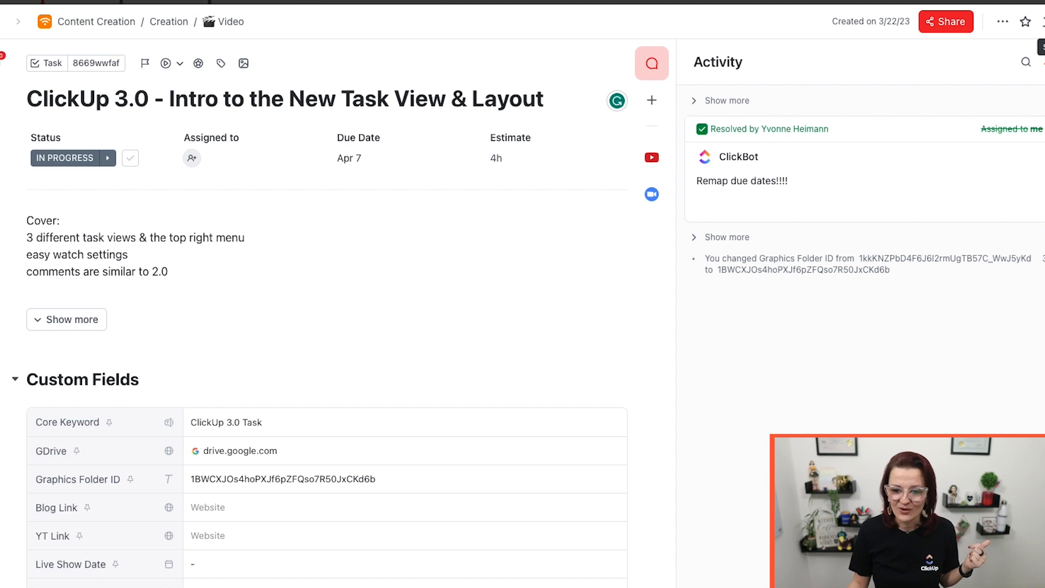
Dock the video task as a sidebar beside the calendar and scroll its subtasks.
left_click(1008, 22)
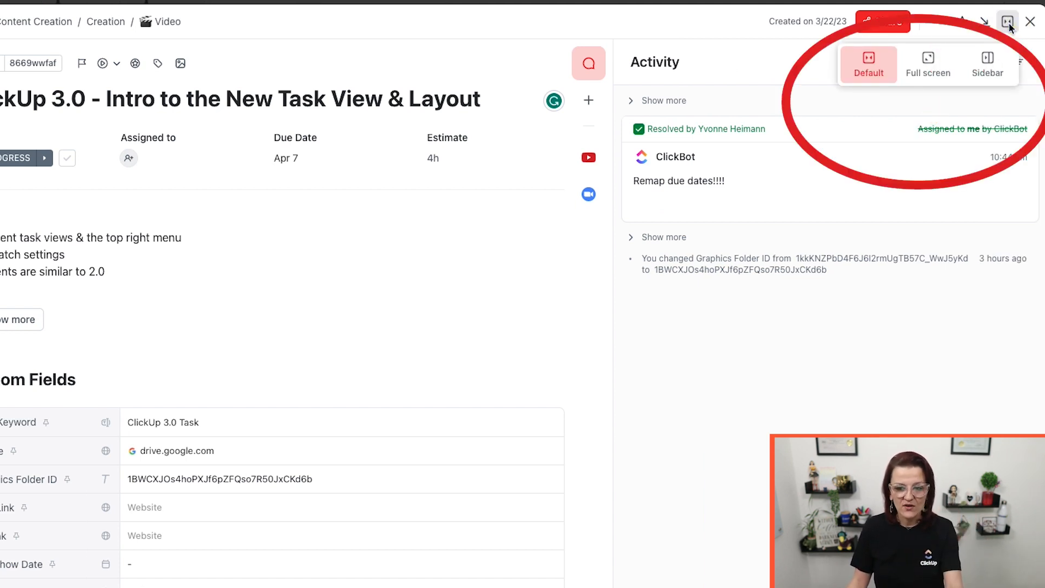
mouse_move(927, 63)
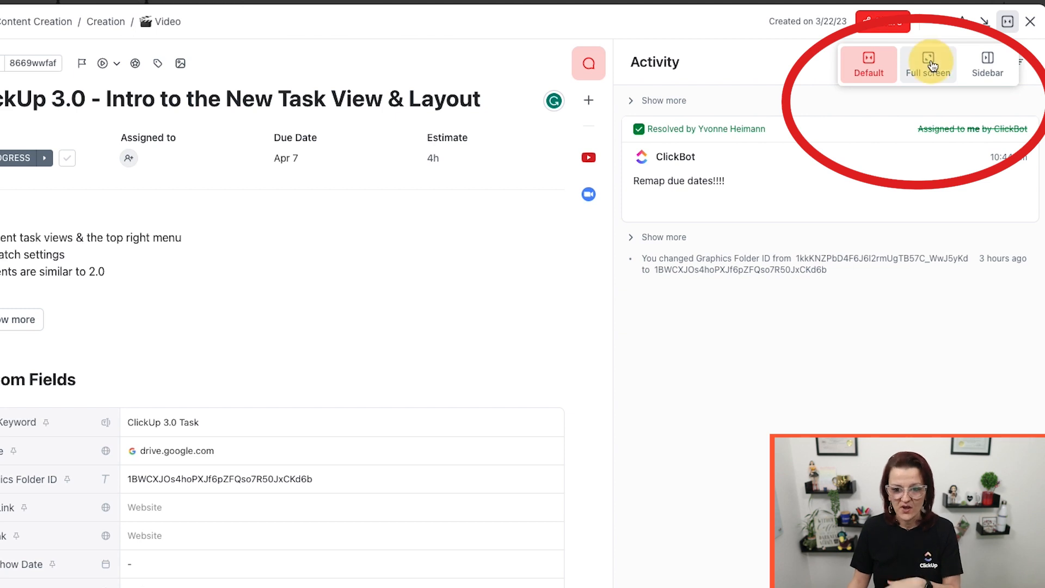
left_click(927, 63)
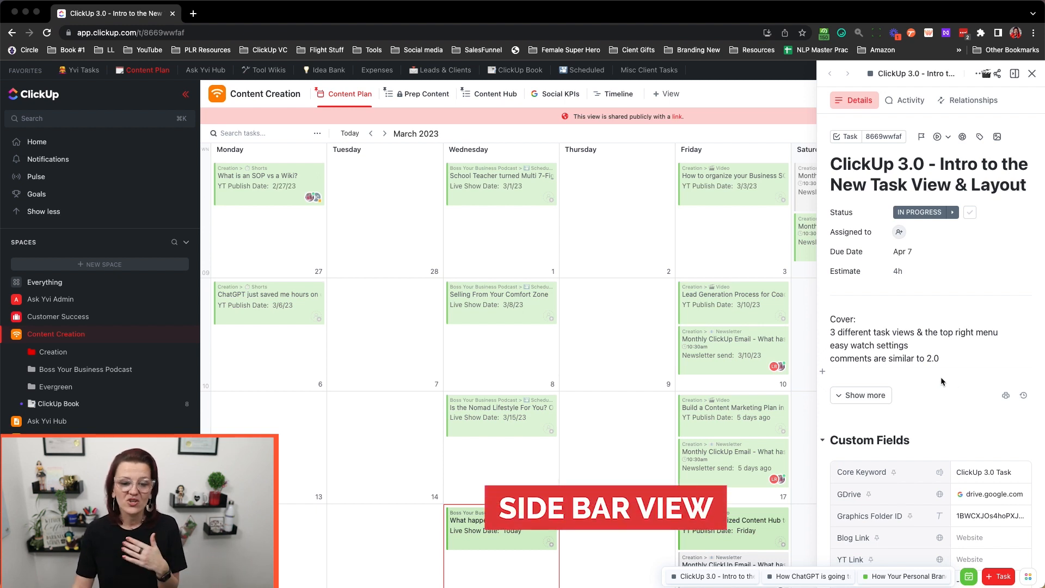
mouse_move(580, 304)
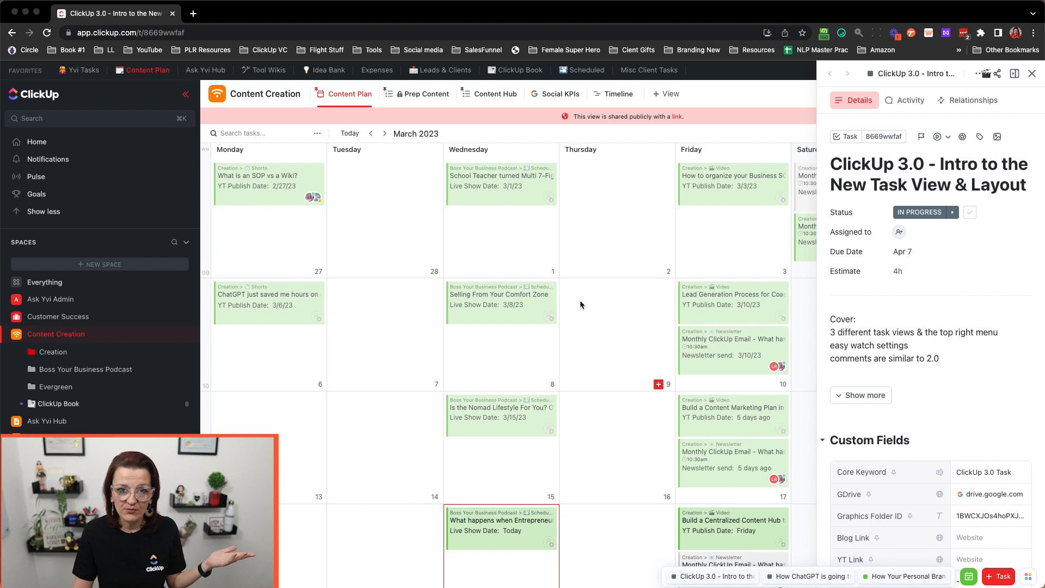
mouse_move(605, 320)
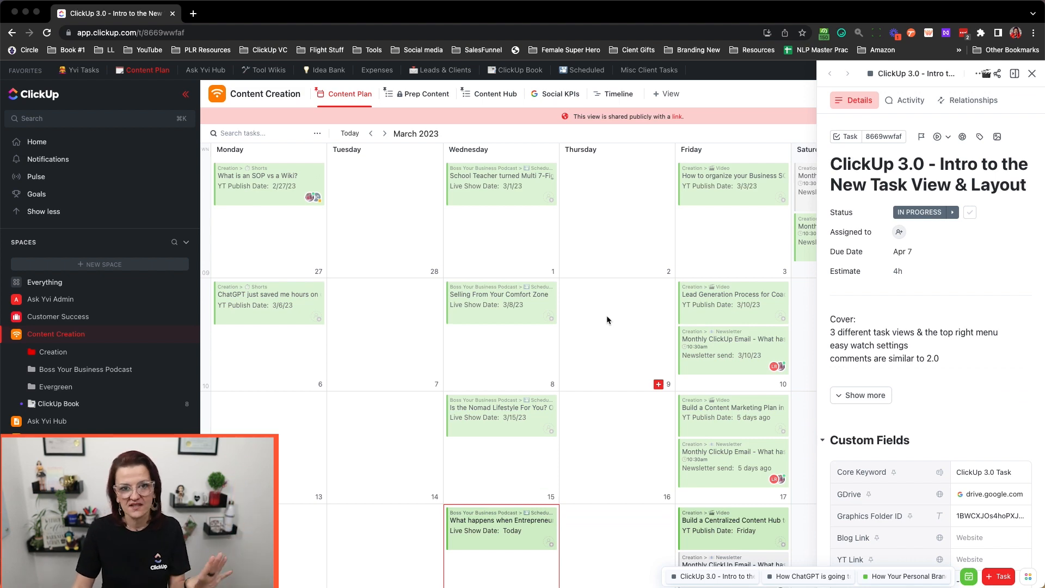
scroll("down", 3)
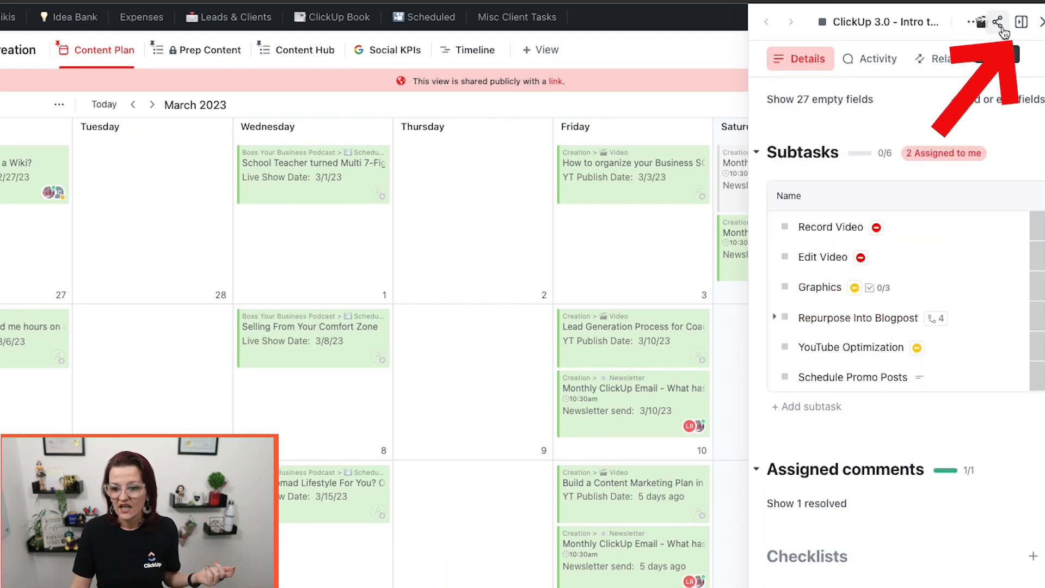
Switch the task to Full screen layout, then back to Default.
left_click(1021, 21)
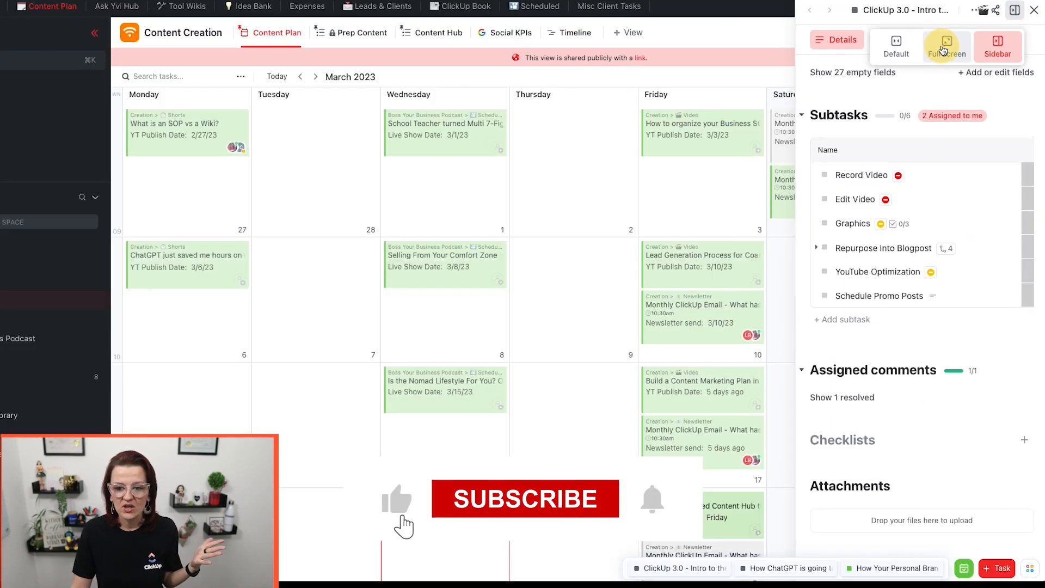
left_click(946, 47)
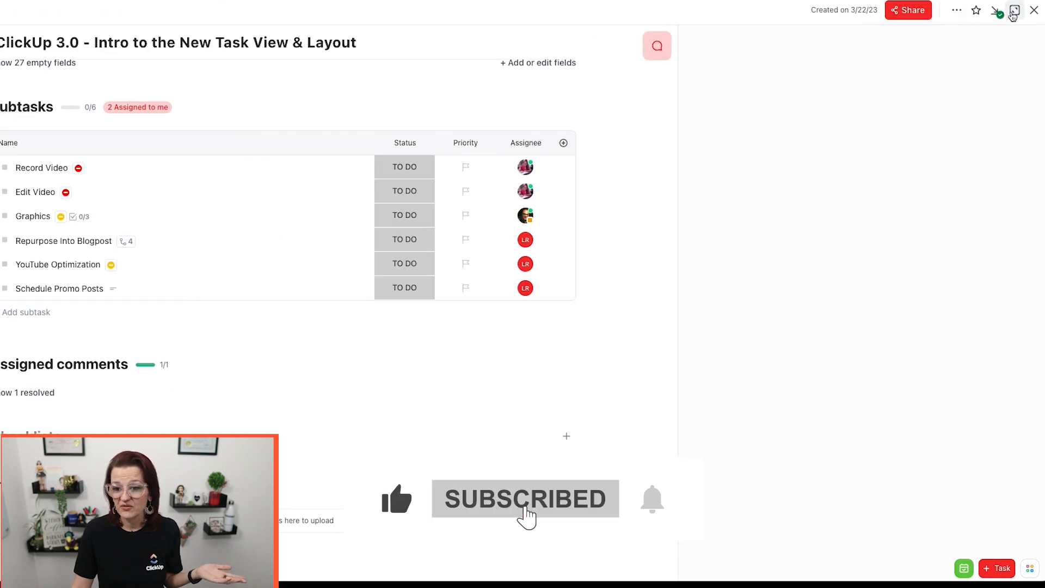
left_click(917, 22)
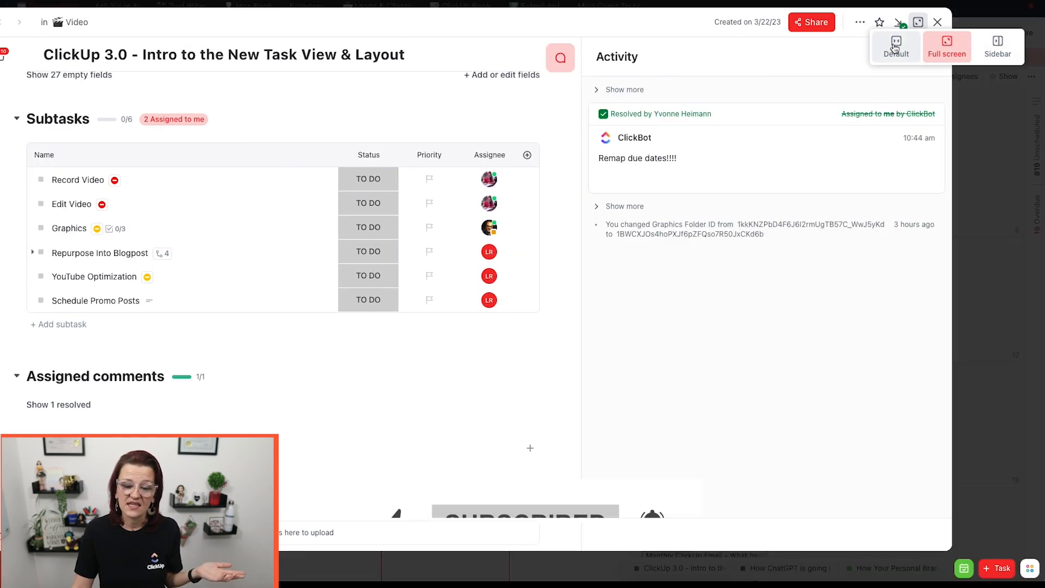
left_click(895, 47)
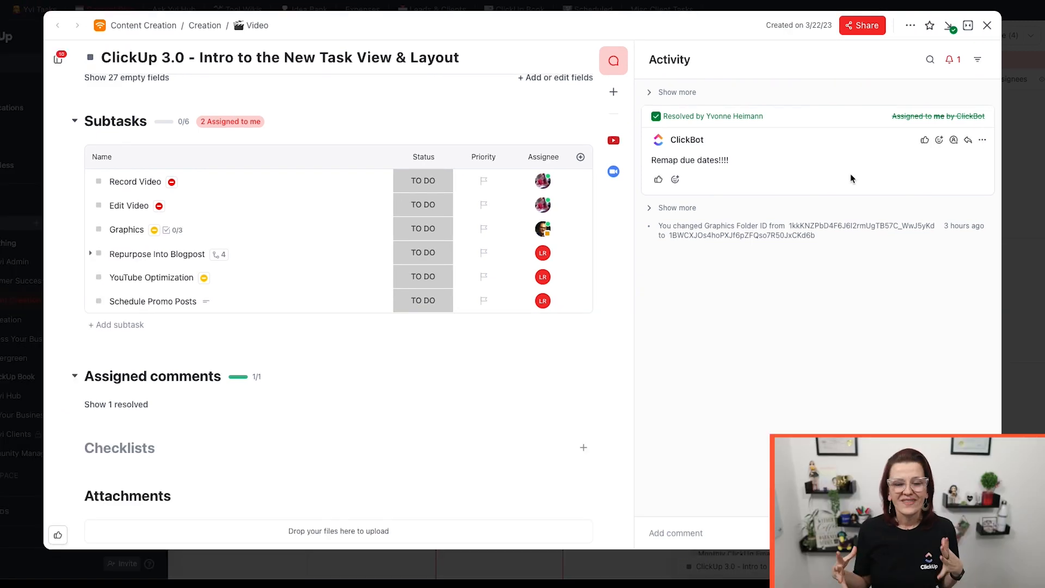
mouse_move(901, 52)
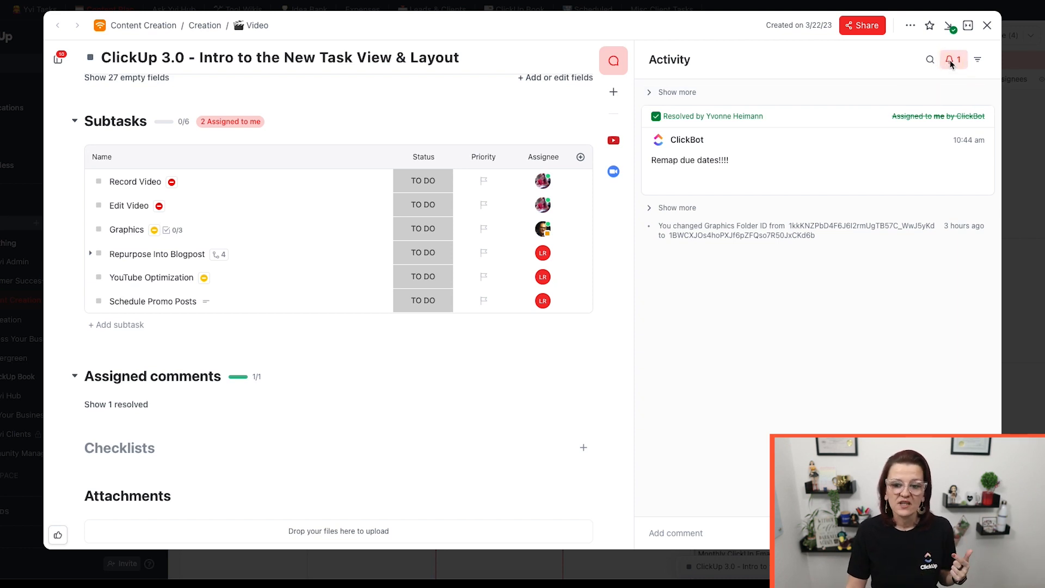
left_click(952, 59)
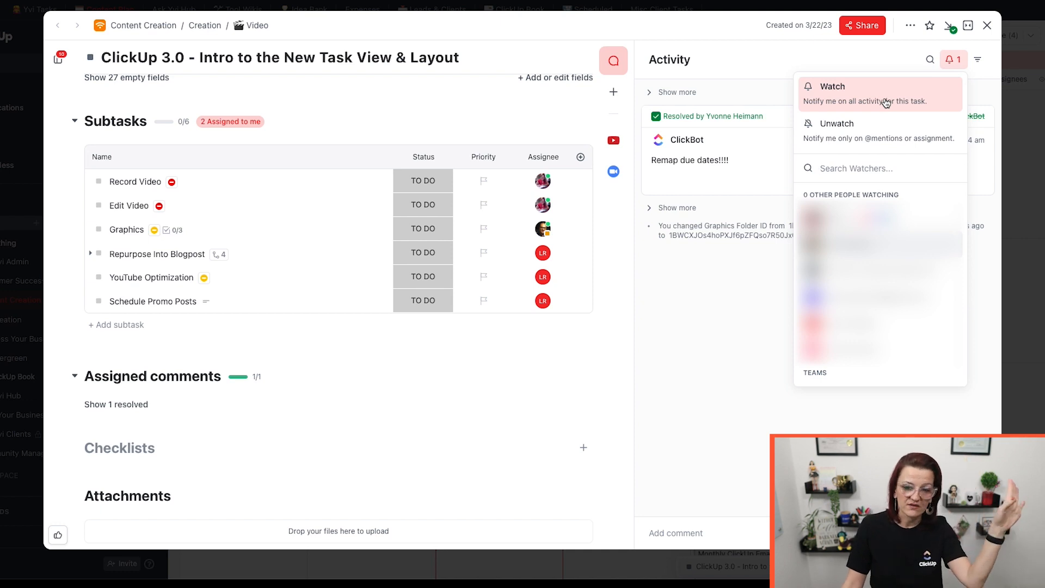
mouse_move(754, 358)
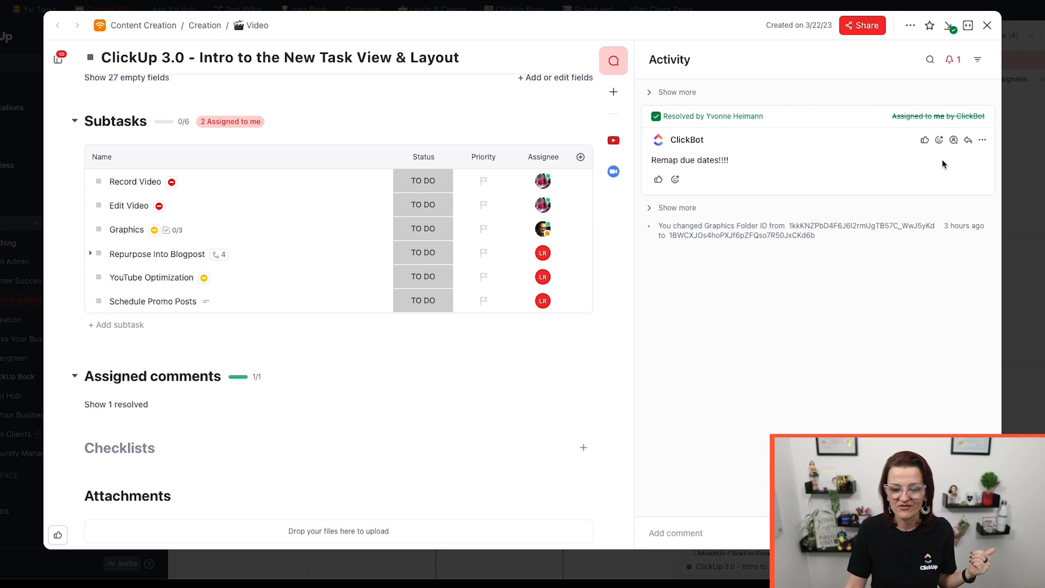
mouse_move(977, 59)
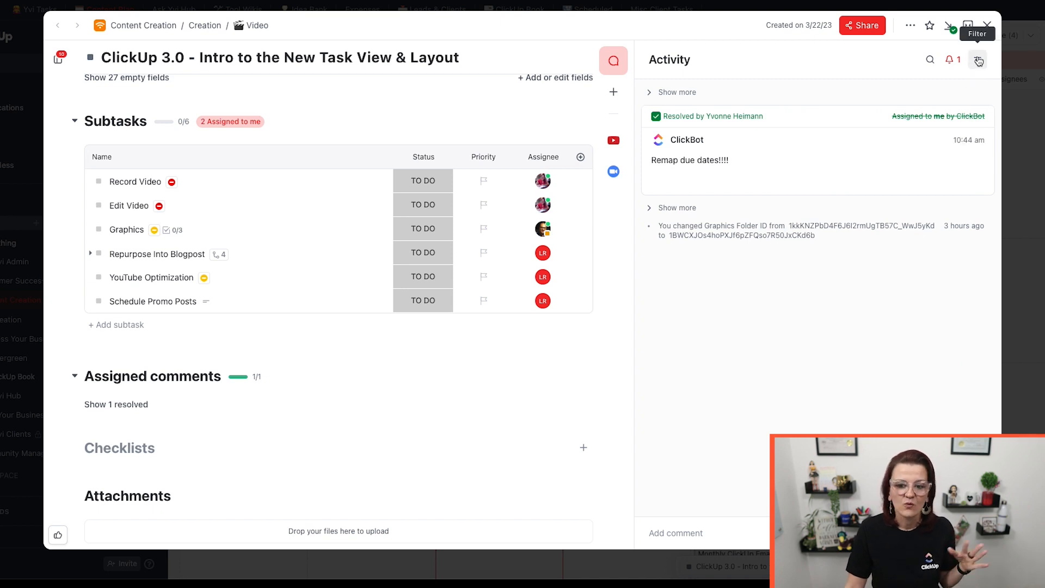
left_click(977, 60)
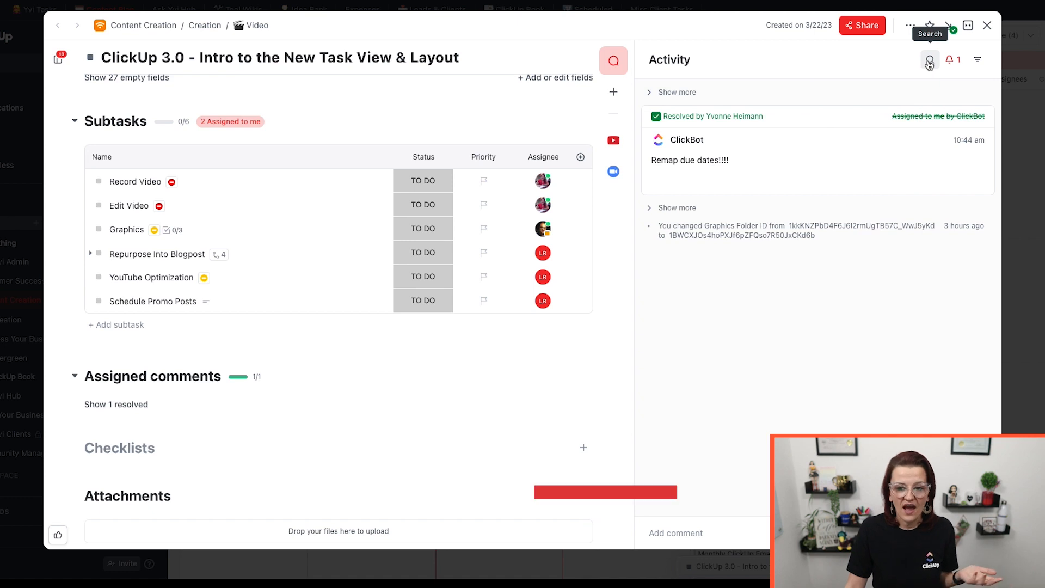
mouse_move(877, 60)
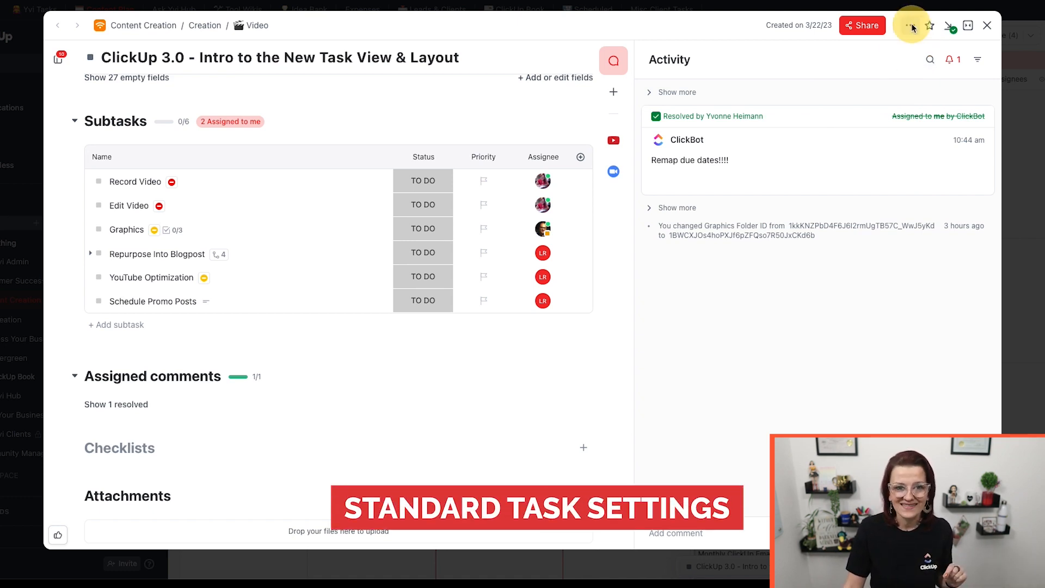
left_click(910, 26)
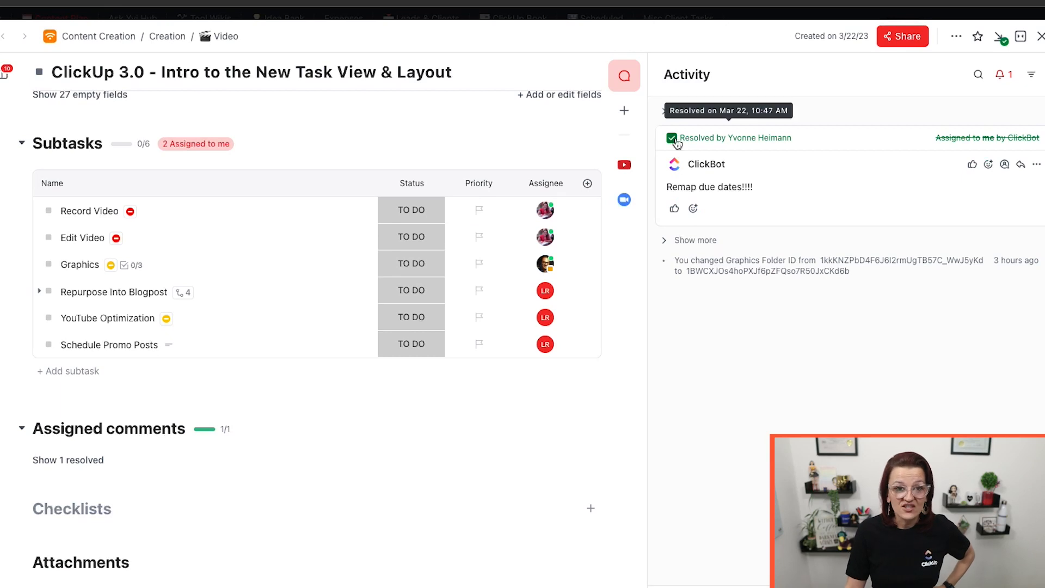
mouse_move(624, 75)
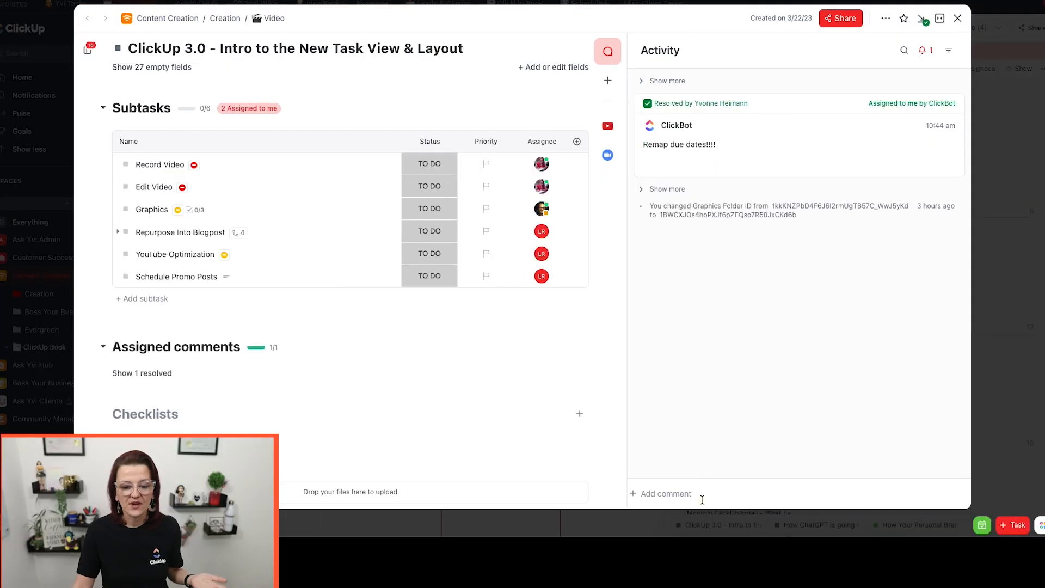
Expand an empty comment editor at the bottom of the Activity panel.
left_click(670, 493)
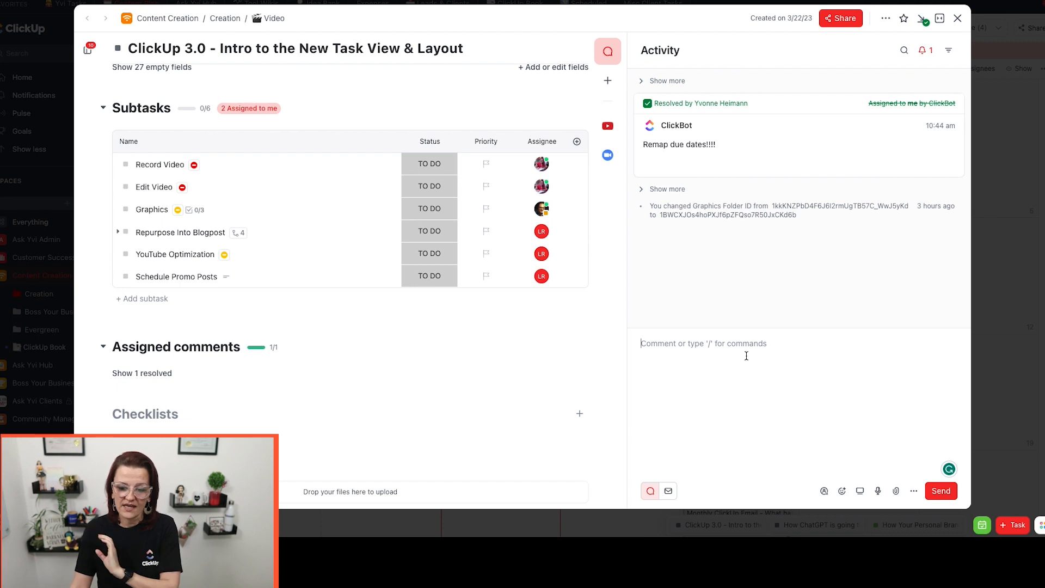
mouse_move(835, 349)
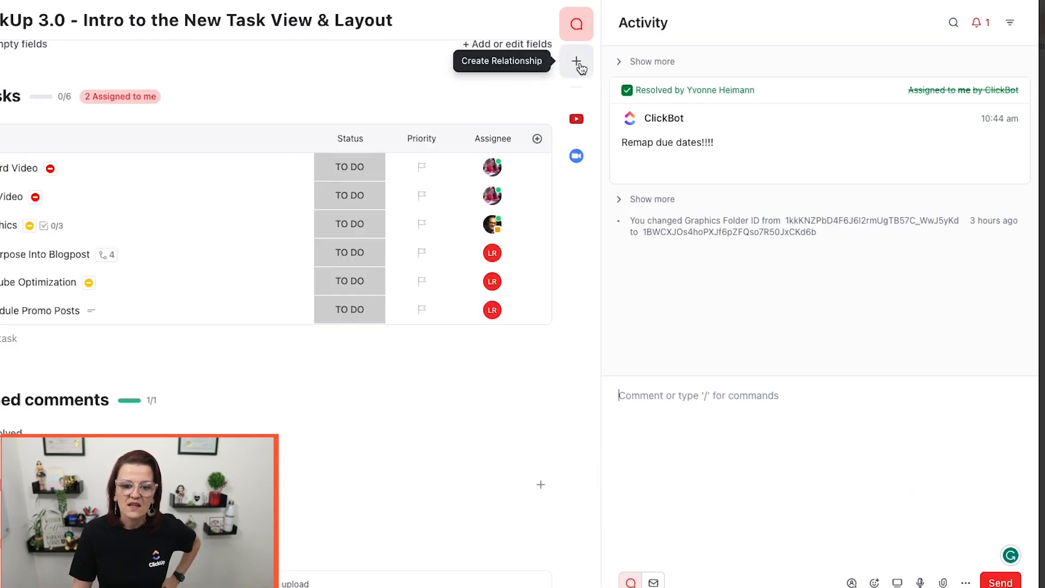
Open the Add to this task relationships panel, then close it.
left_click(576, 61)
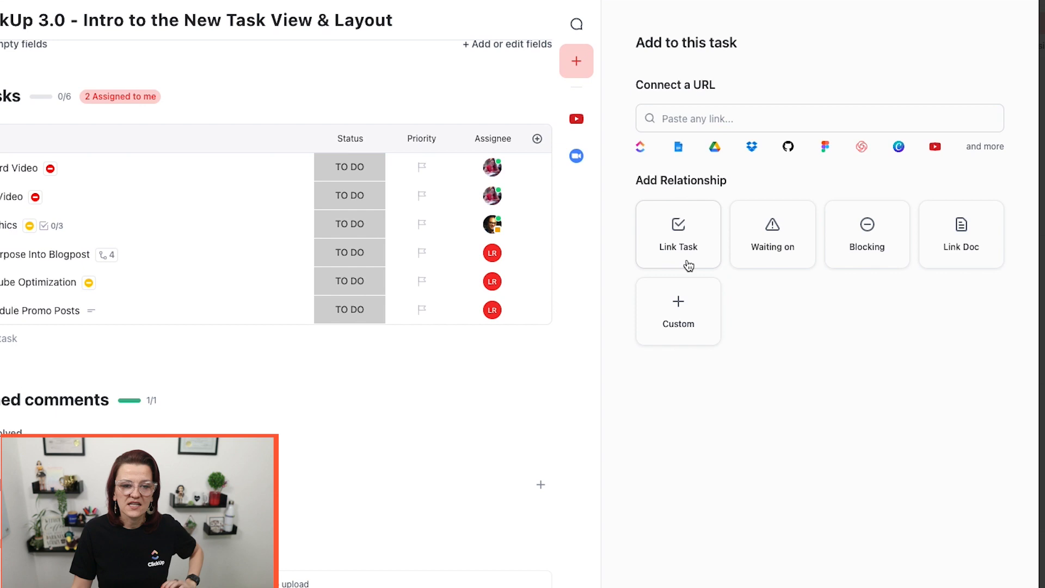
mouse_move(740, 163)
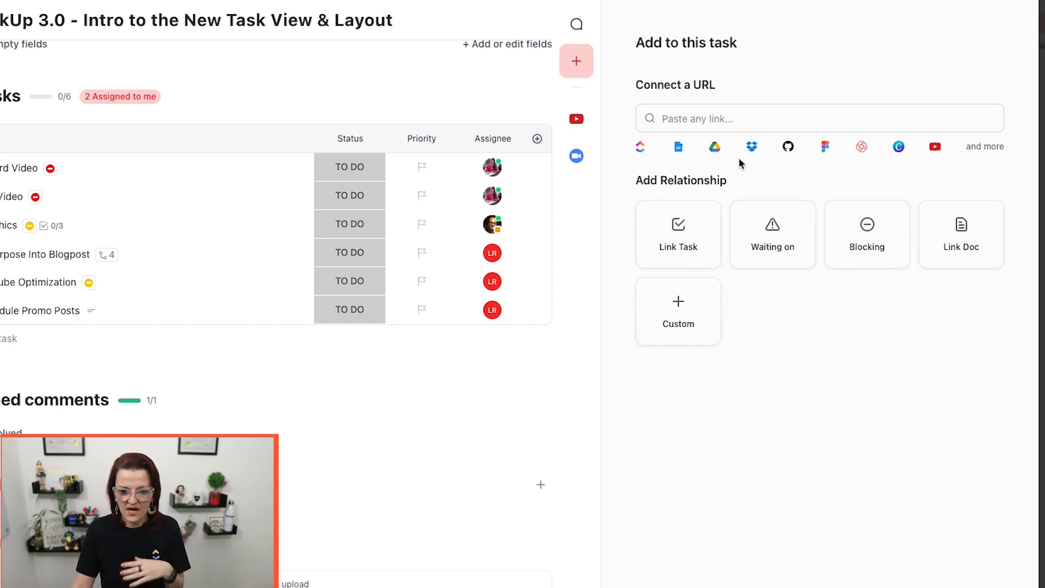
mouse_move(714, 147)
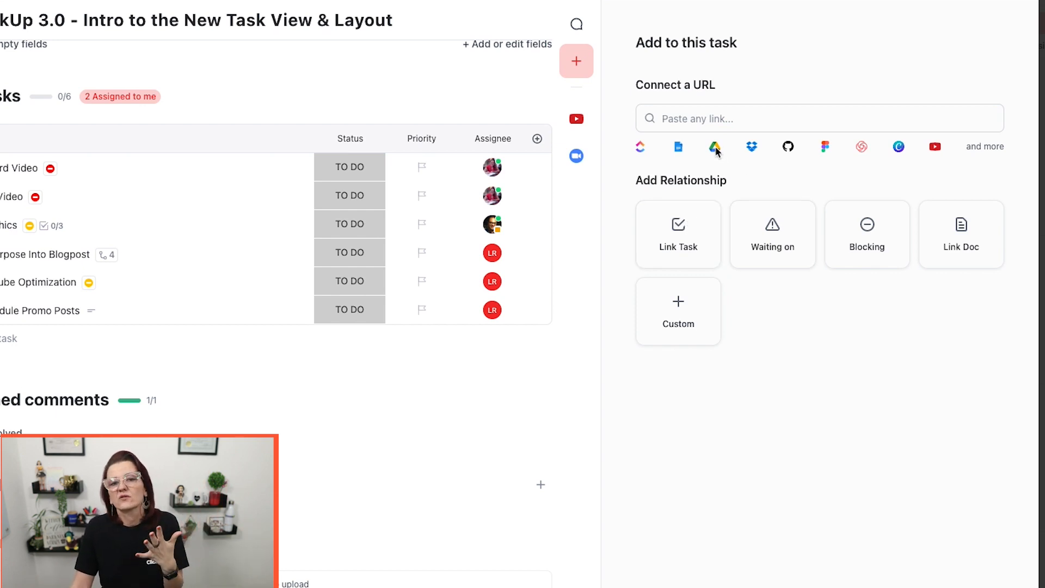
mouse_move(740, 156)
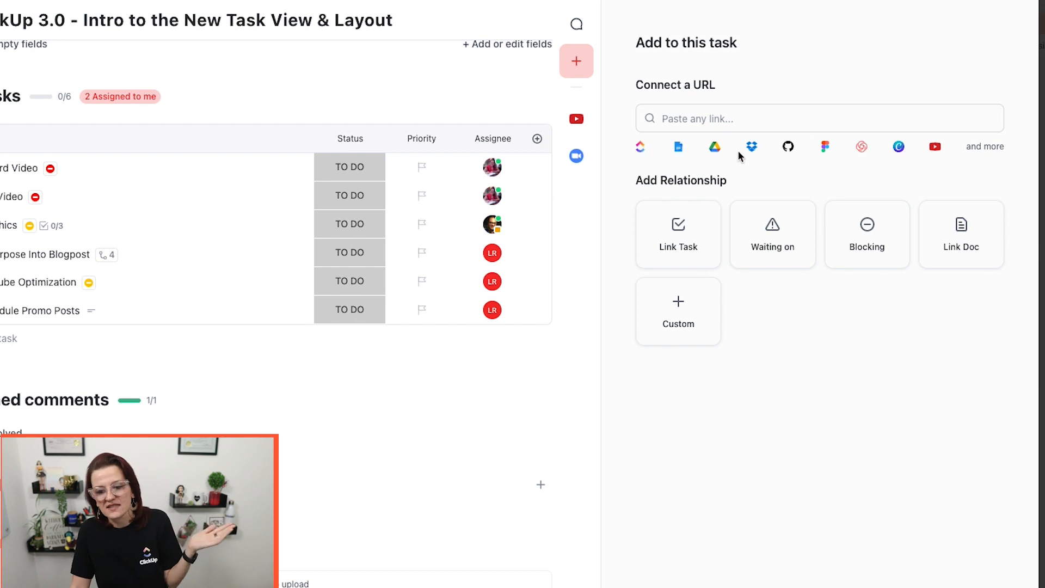
mouse_move(831, 272)
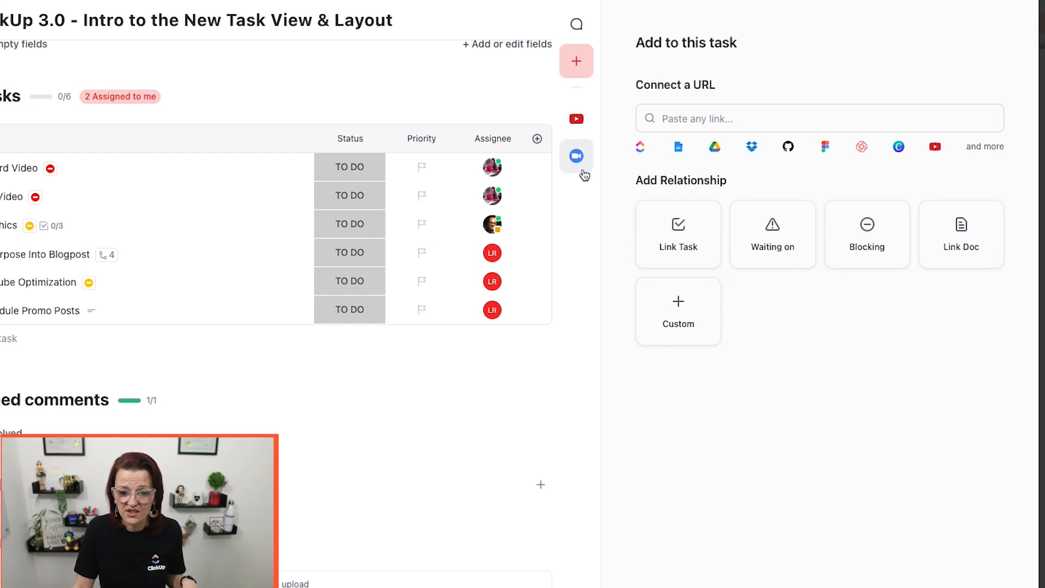
mouse_move(576, 157)
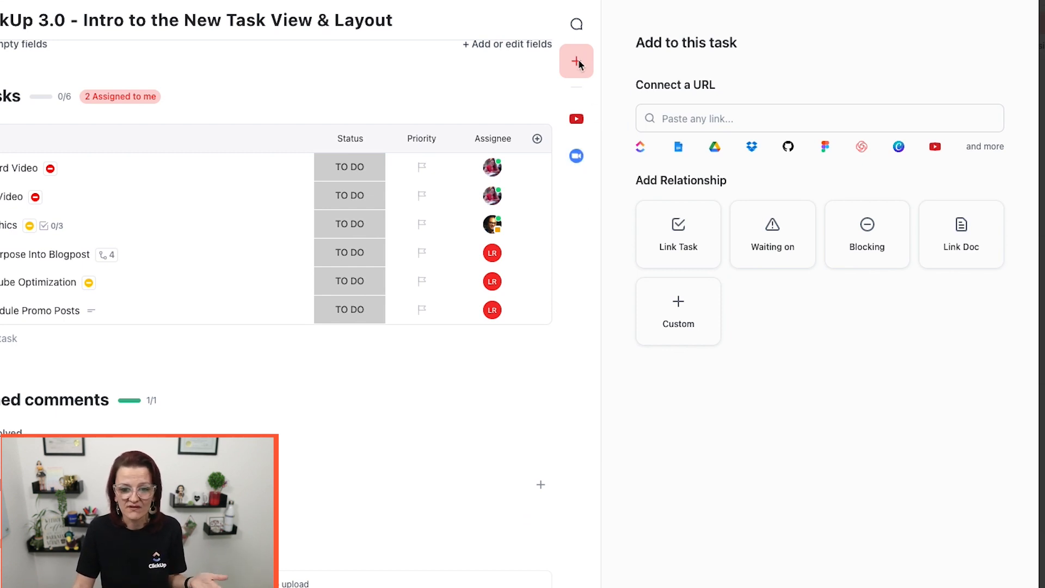
left_click(576, 24)
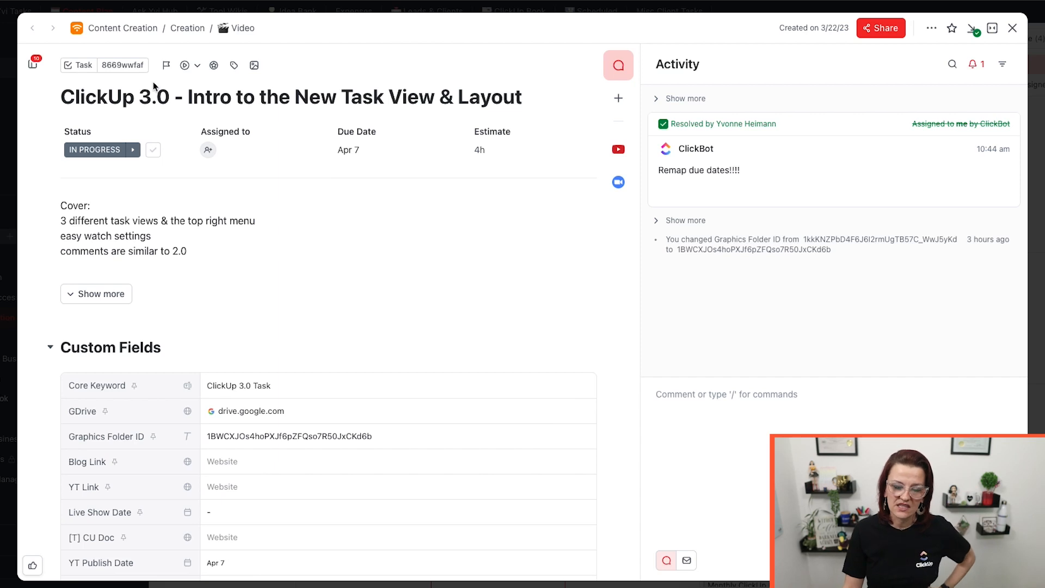
mouse_move(320, 150)
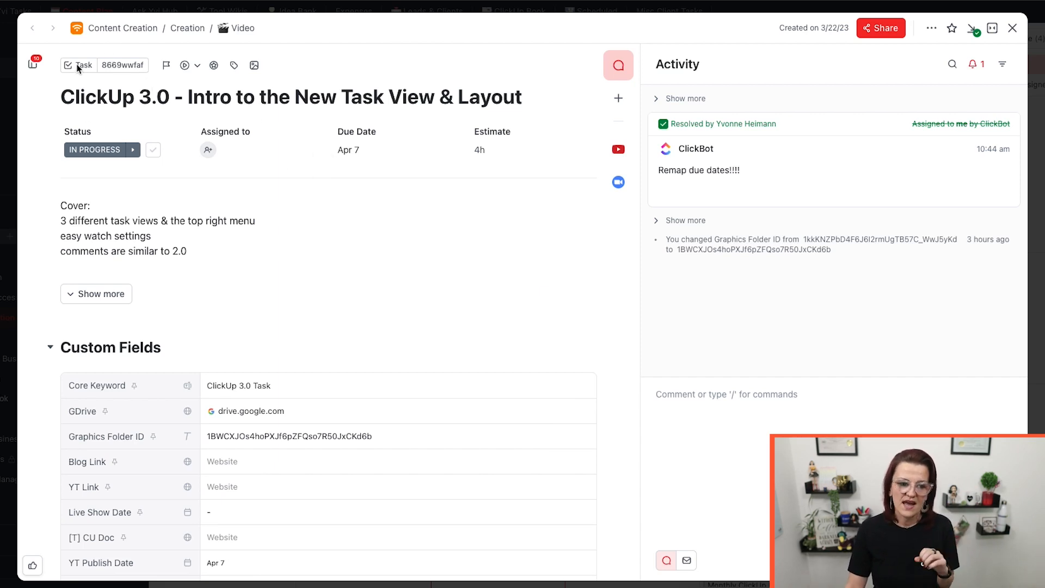
mouse_move(122, 65)
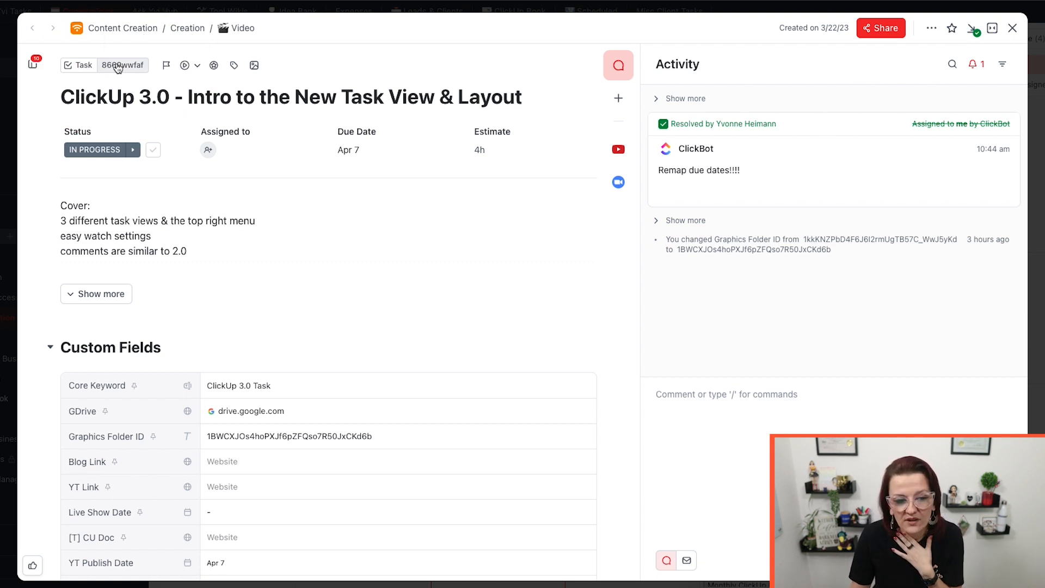
Copy the video task's ID from the badge beside 'Task' in the header.
left_click(118, 65)
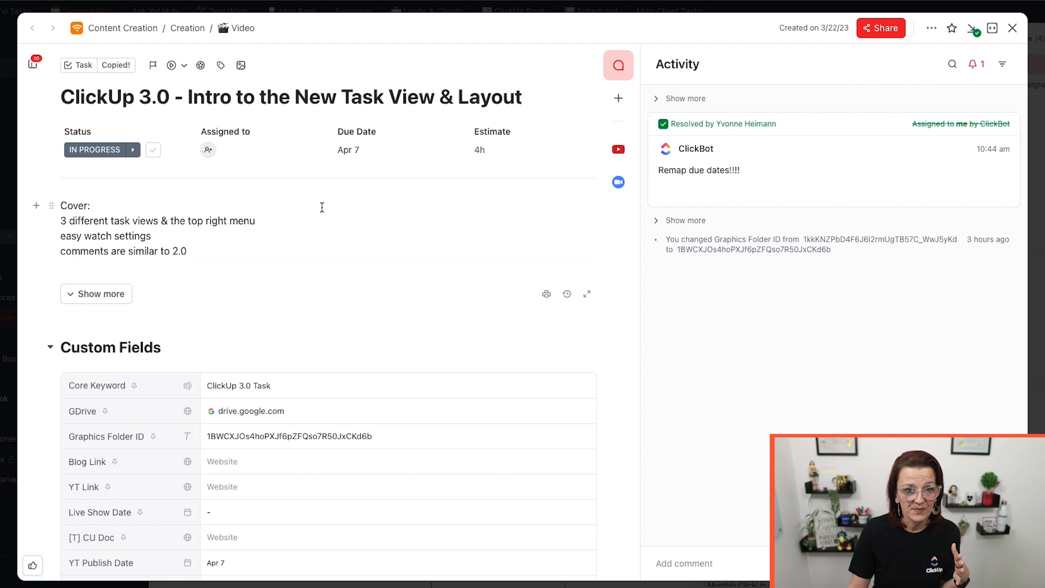
mouse_move(490, 332)
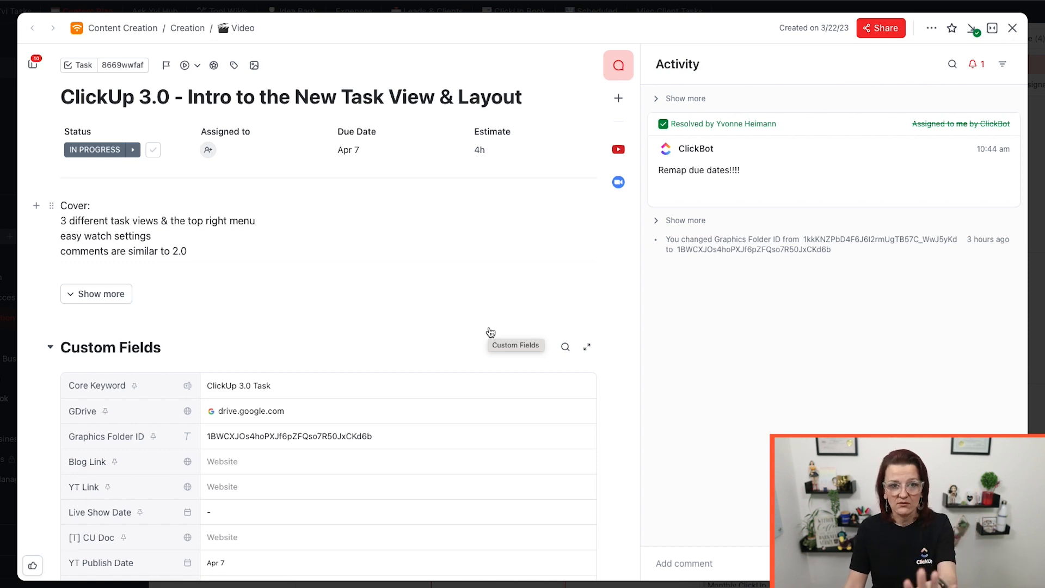
mouse_move(222, 150)
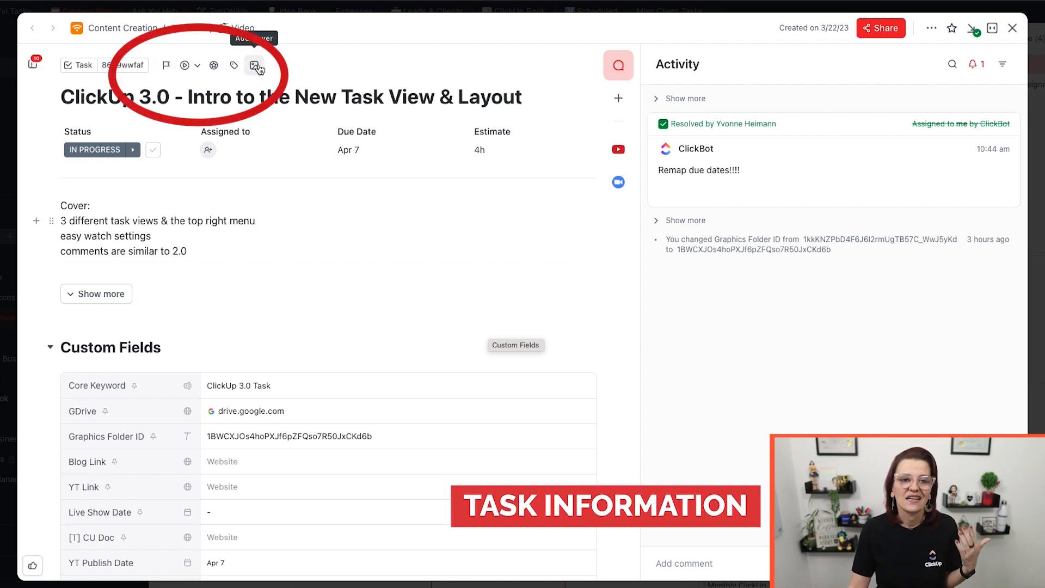
Mark the video task as High priority using the header priority flag.
left_click(166, 66)
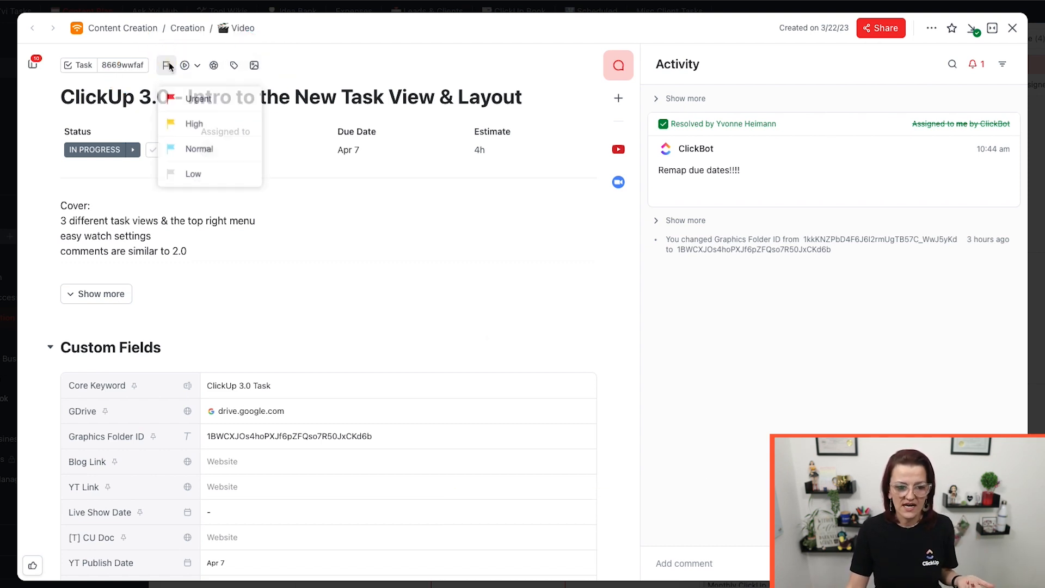
left_click(194, 123)
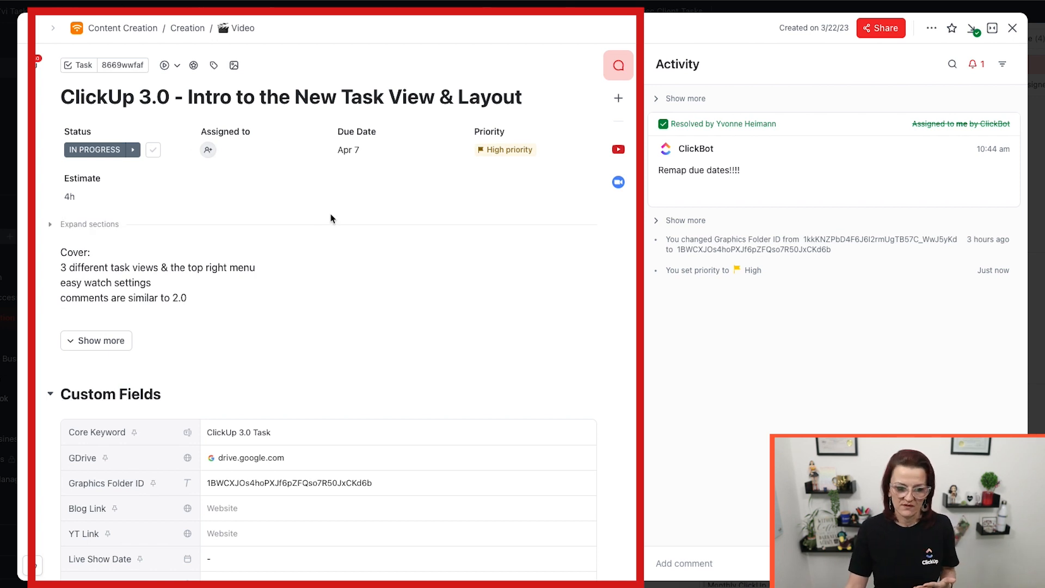
Expand all task sections, then collapse them into summary headings.
scroll("down", 3)
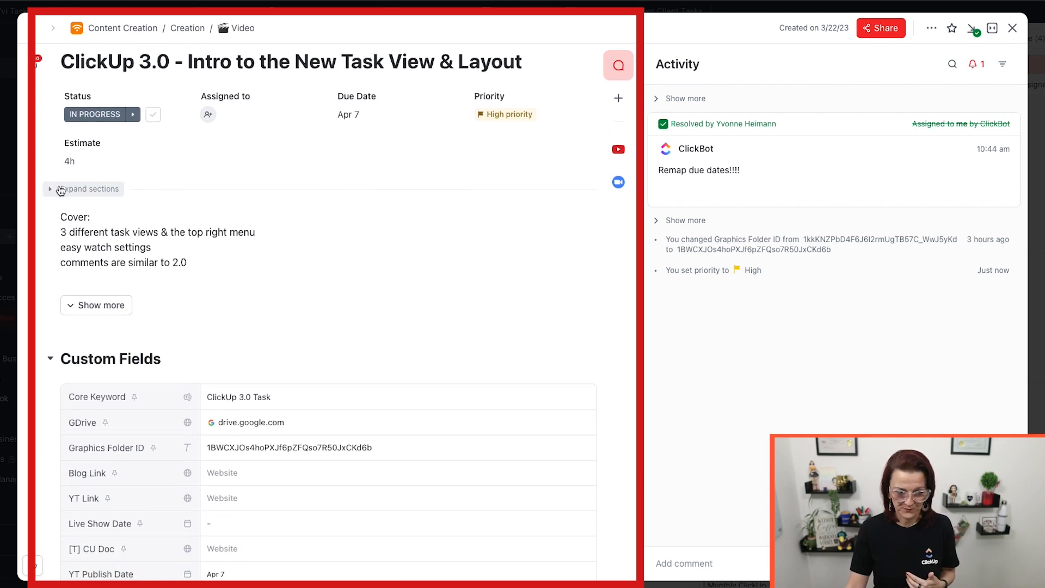
left_click(96, 304)
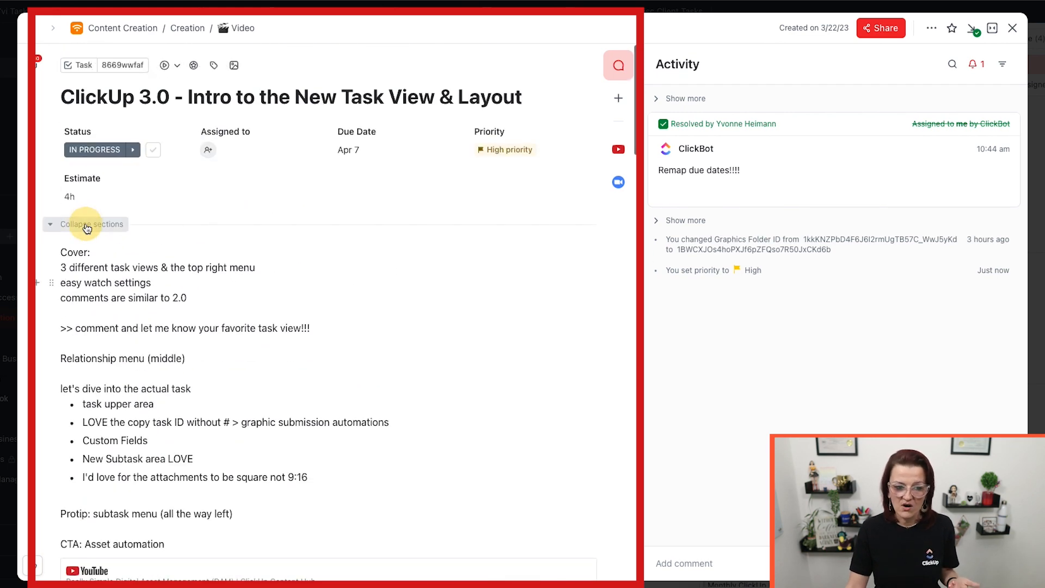
left_click(85, 223)
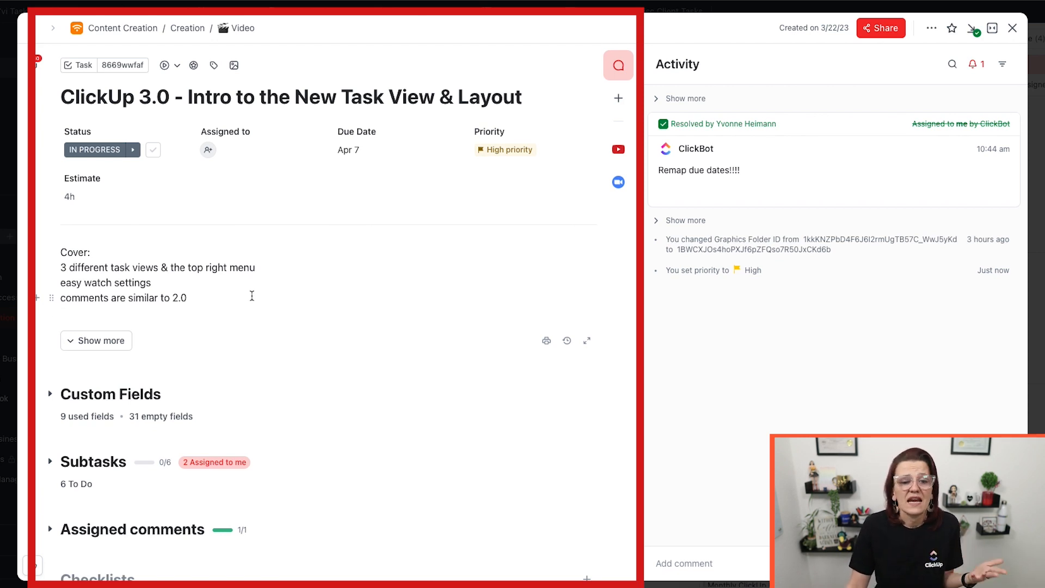
Scroll down to the Custom Fields, from Core Keyword to Format.
scroll("down", 3)
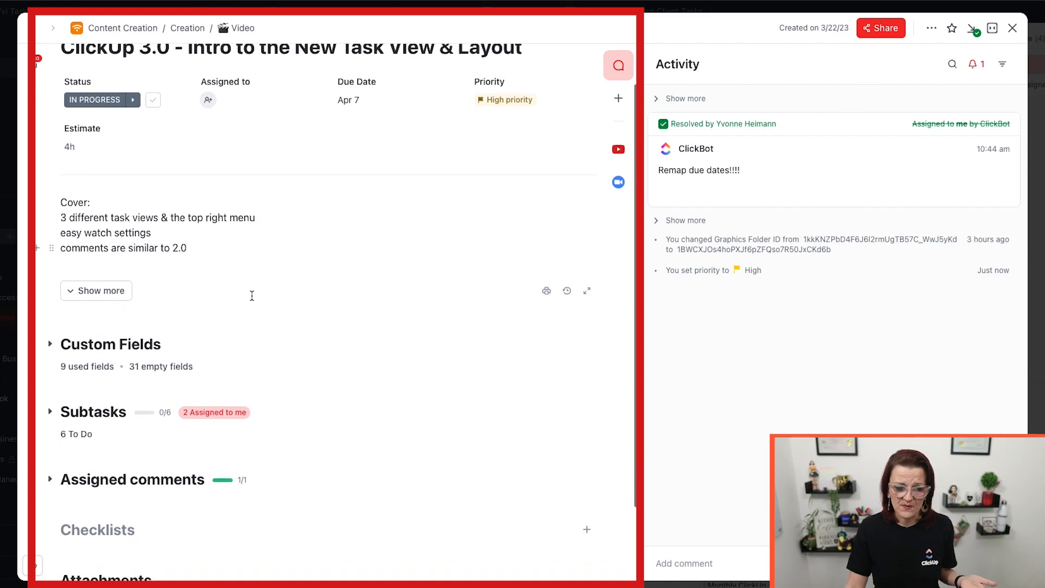
scroll("down", 3)
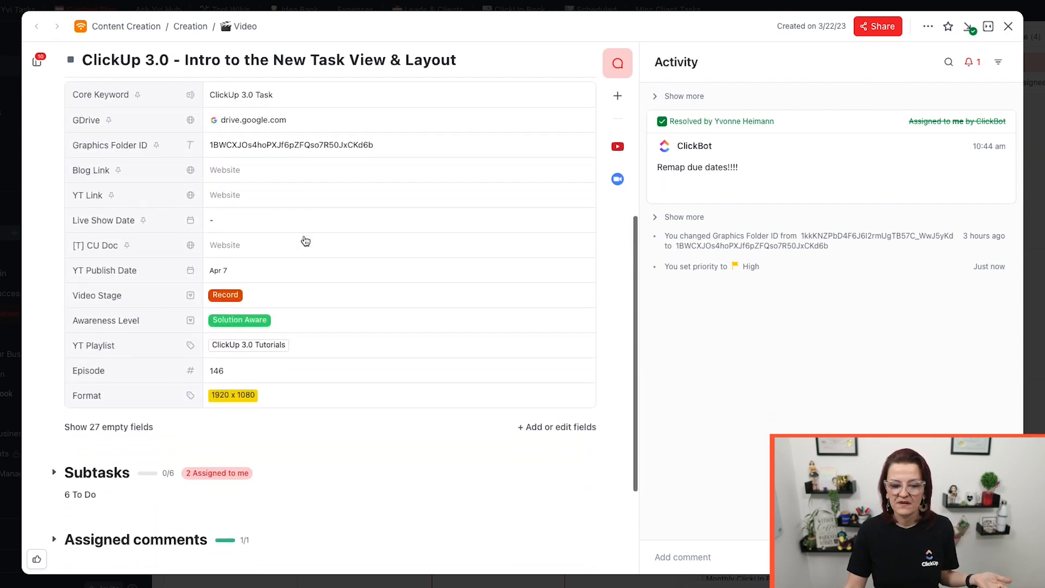
scroll("down", 3)
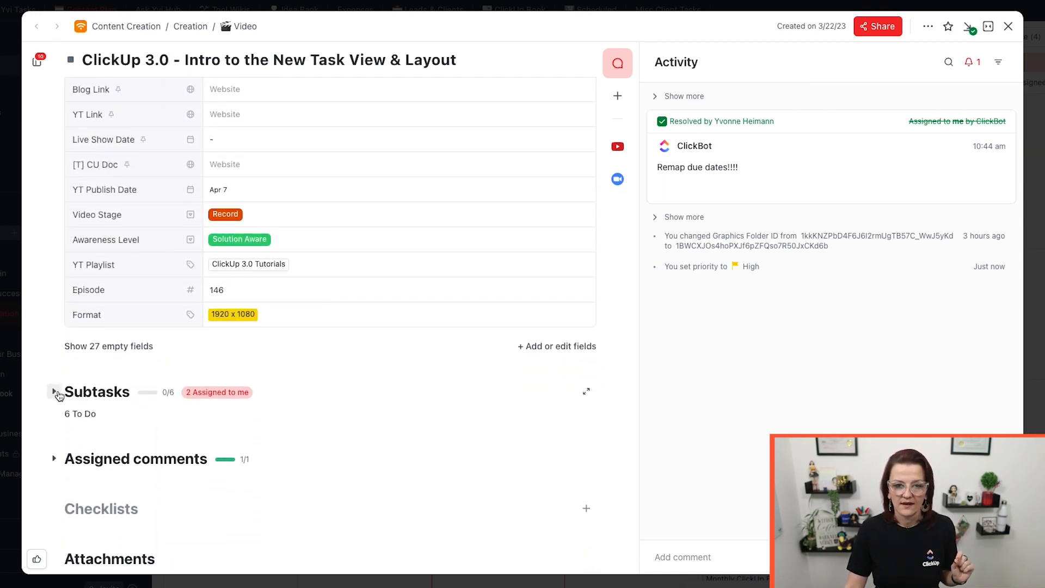
left_click(54, 392)
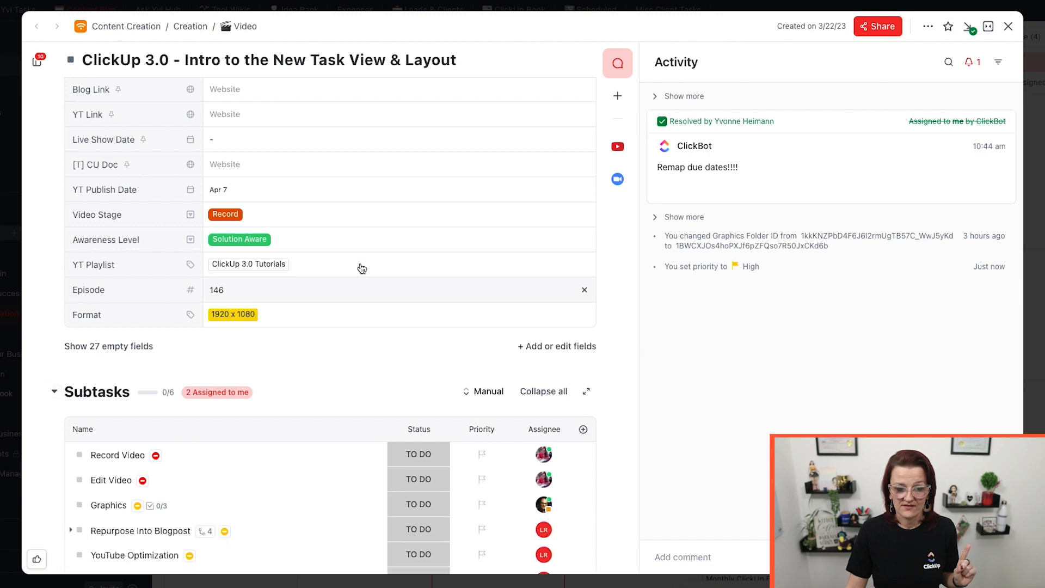
scroll("down", 3)
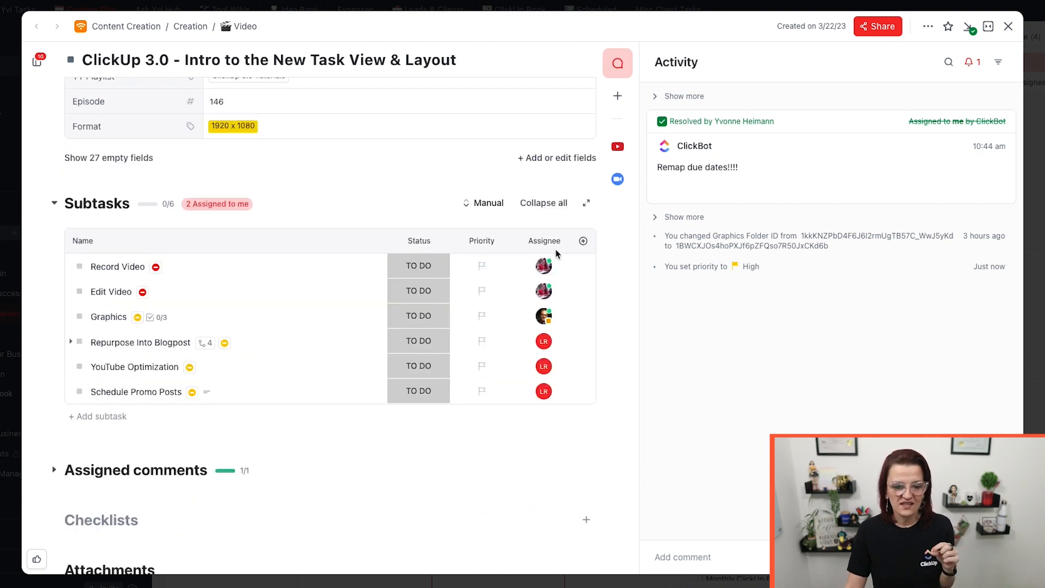
left_click(582, 241)
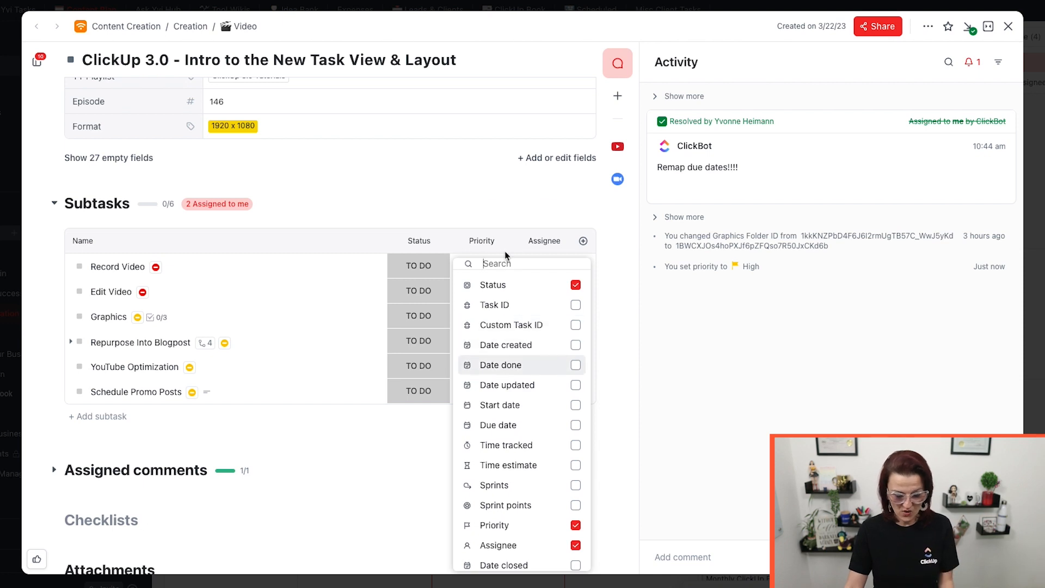
type("stage")
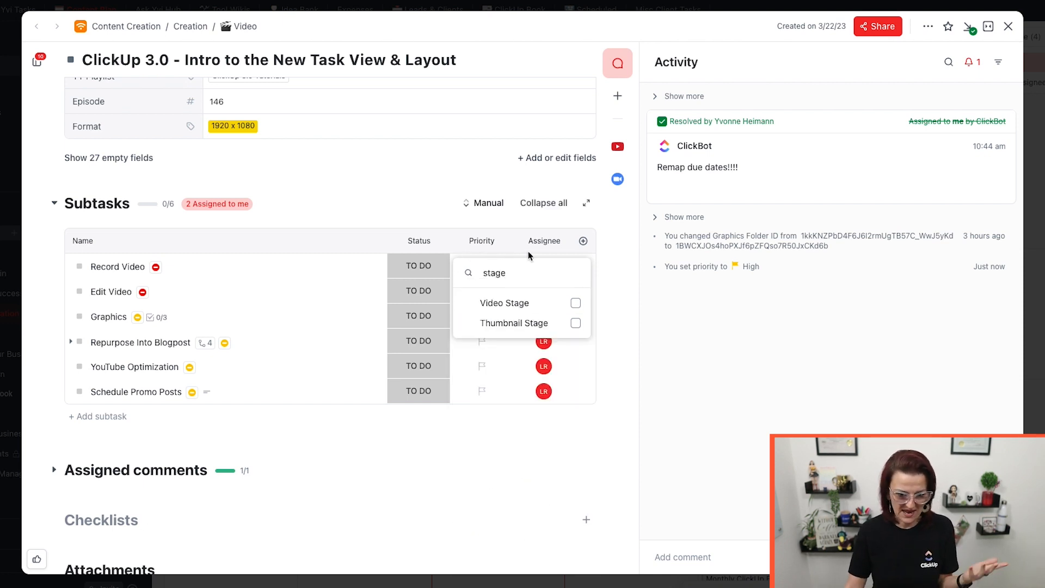
left_click(574, 302)
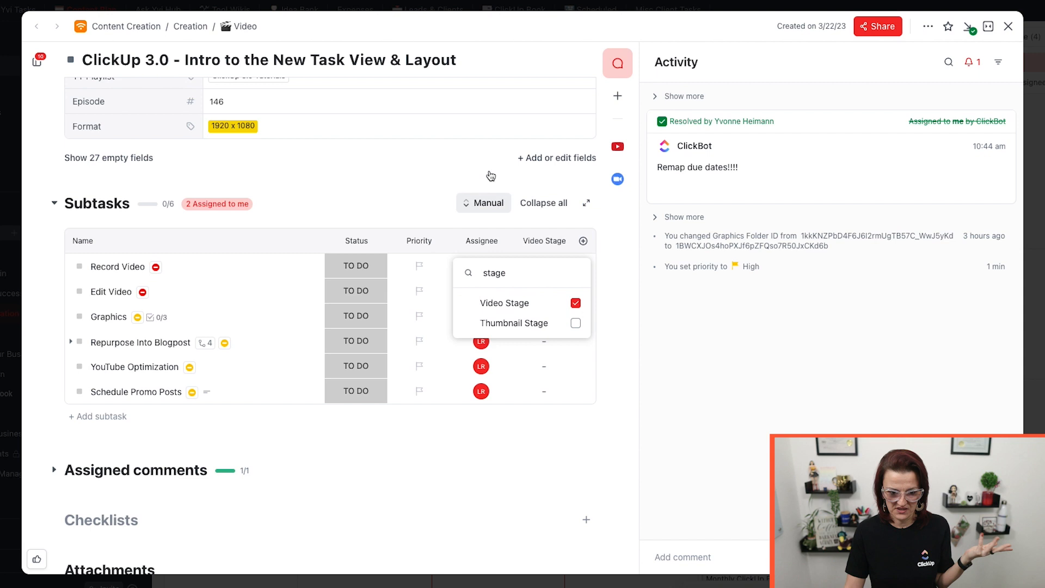
left_click(457, 177)
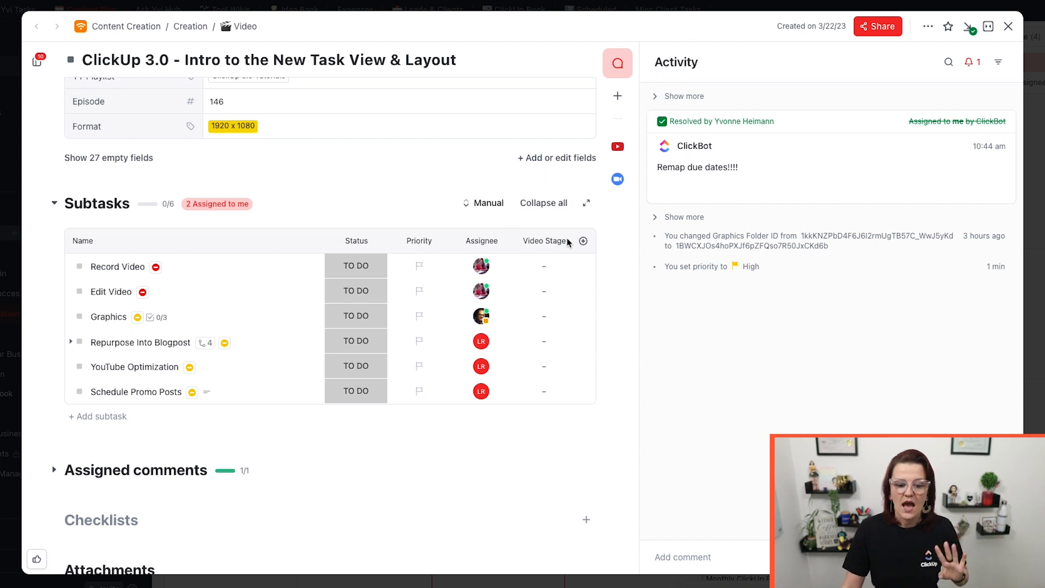
left_click(543, 266)
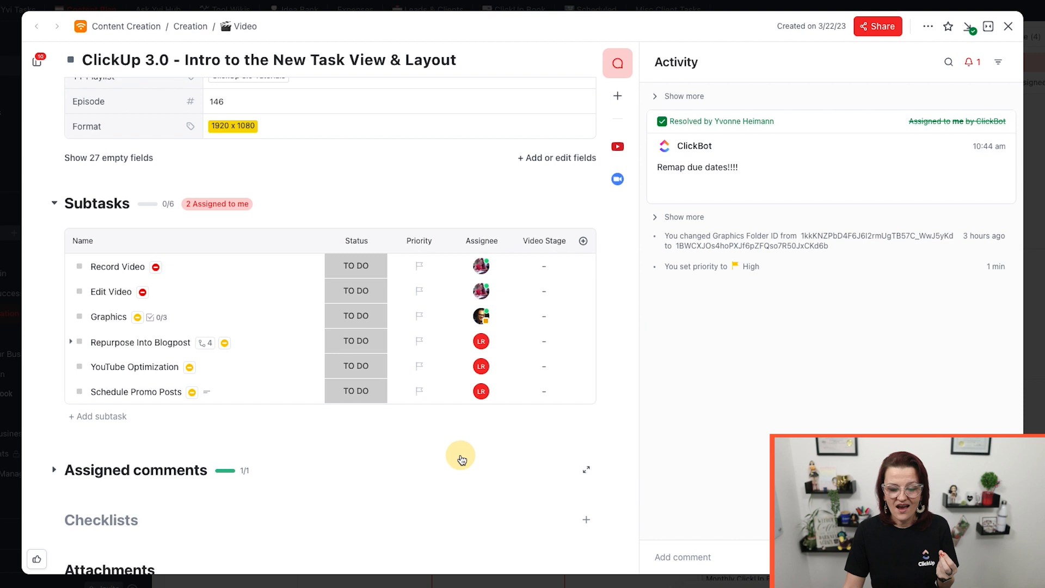
mouse_move(420, 376)
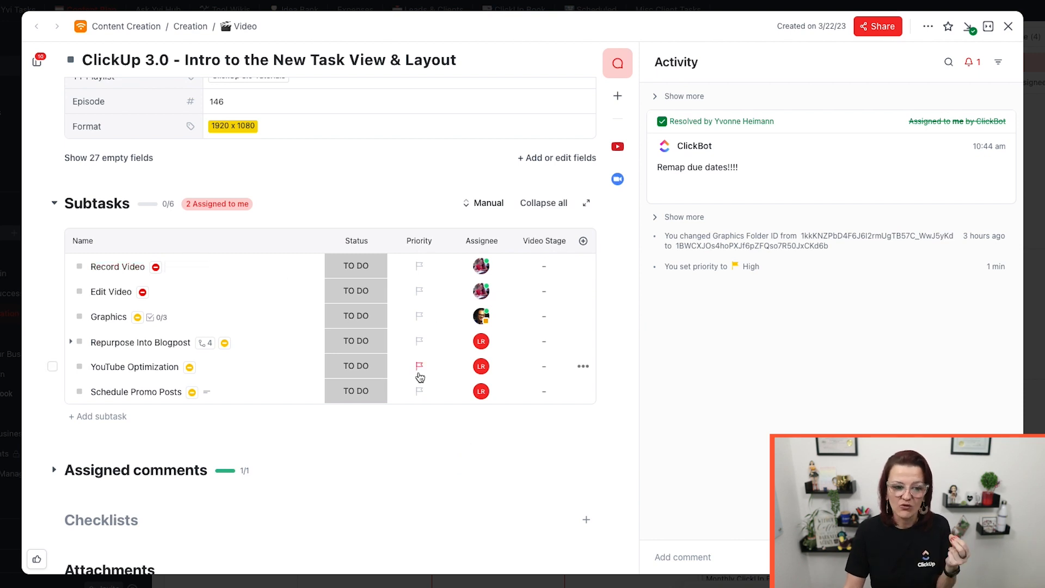
mouse_move(419, 366)
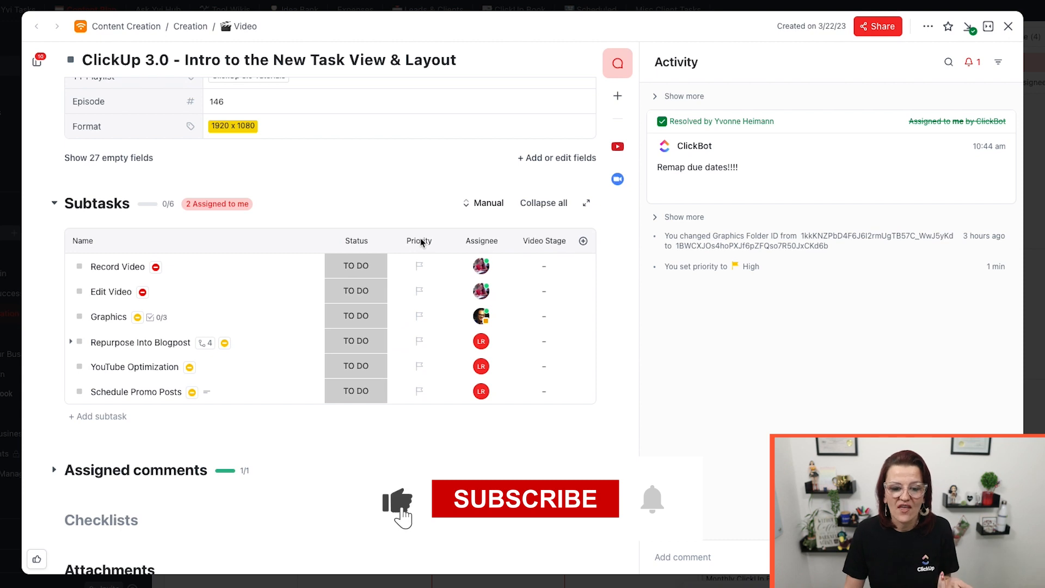
Remove the Priority column from the subtask table through the column field list.
left_click(582, 241)
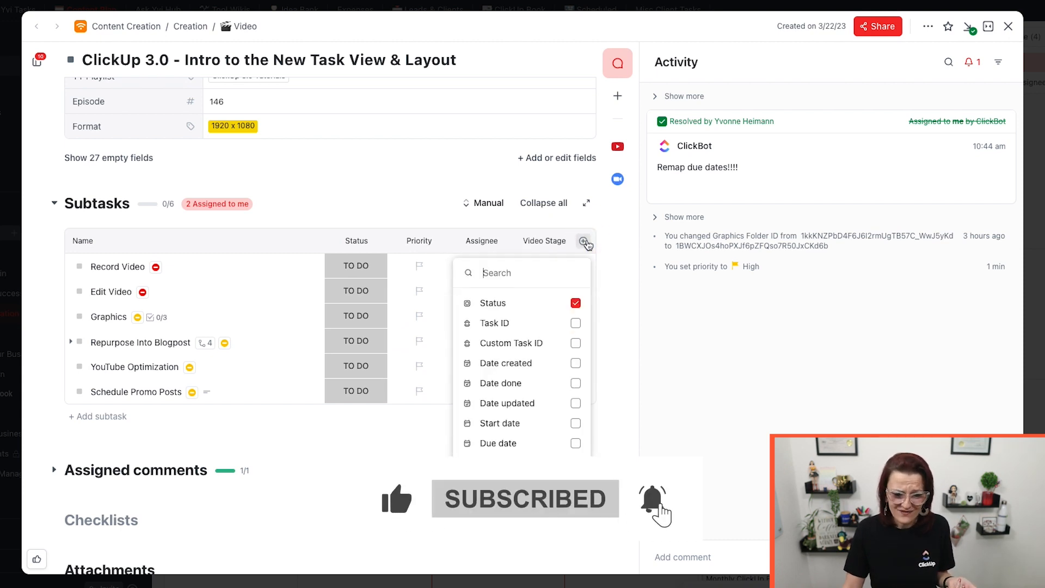
scroll("down", 3)
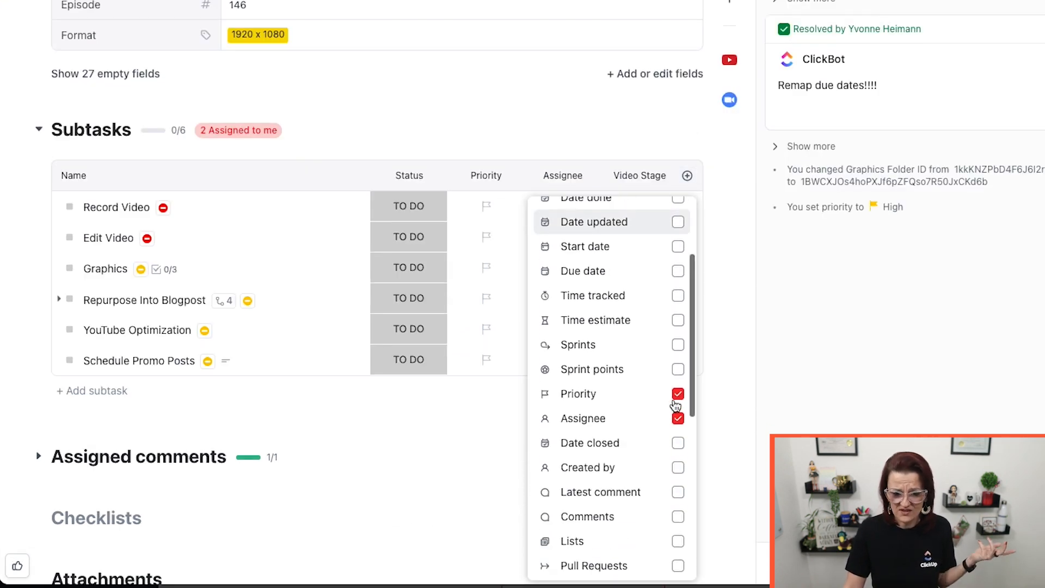
left_click(678, 392)
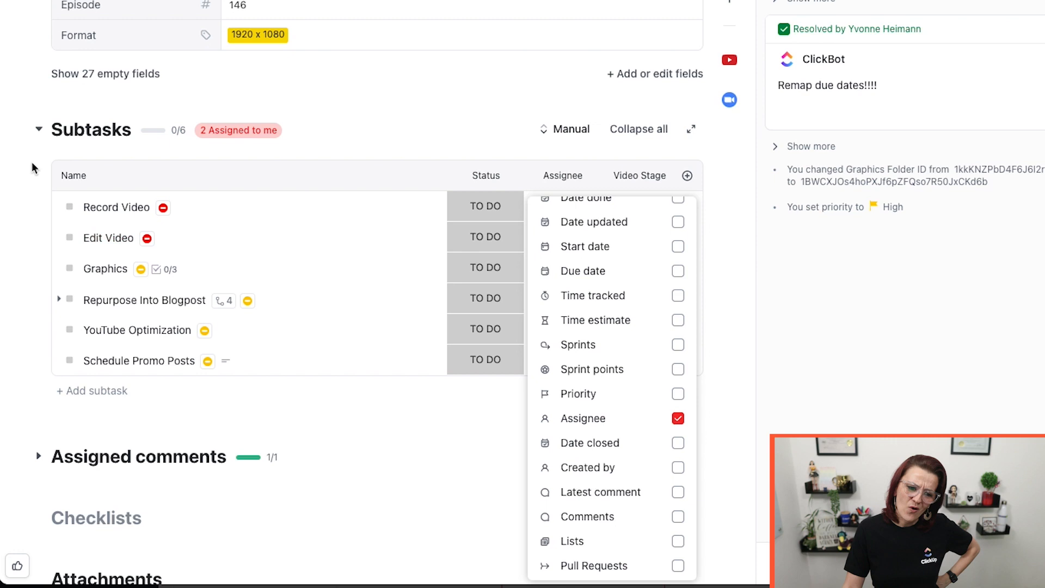
mouse_move(63, 313)
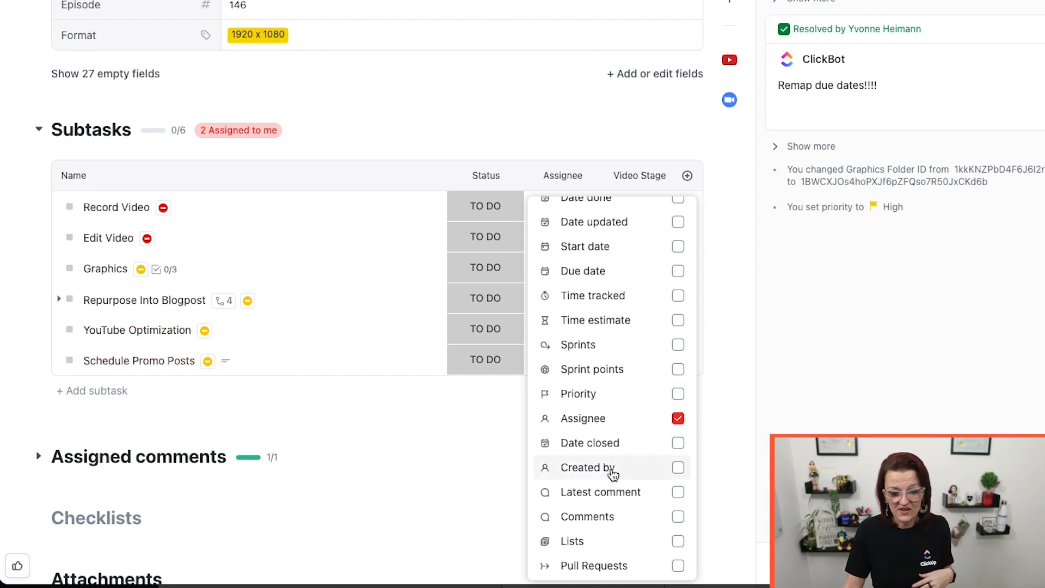
mouse_move(595, 497)
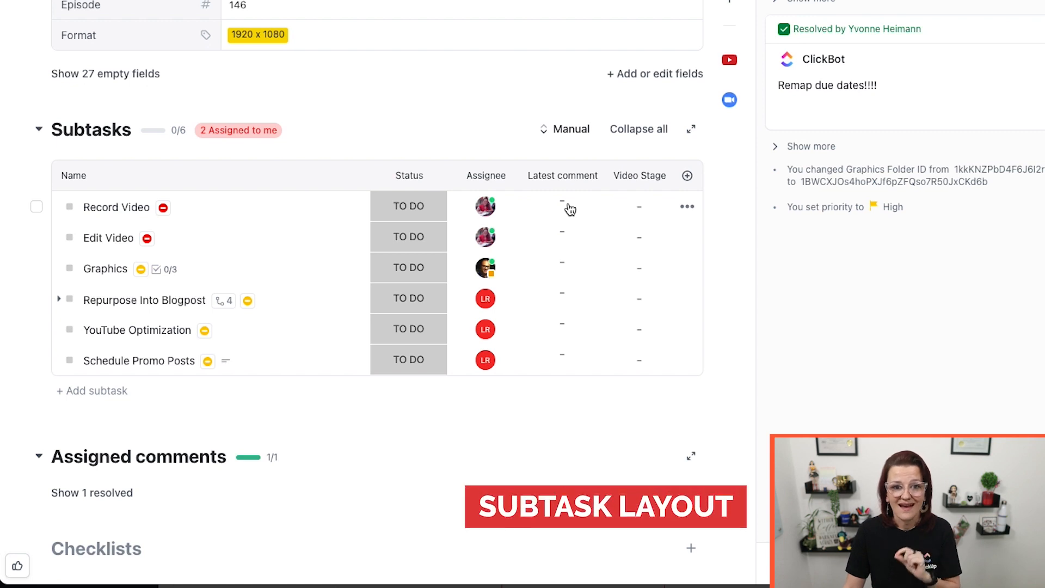
Reveal the resolved assigned comment and upload a file as a task attachment.
scroll("down", 3)
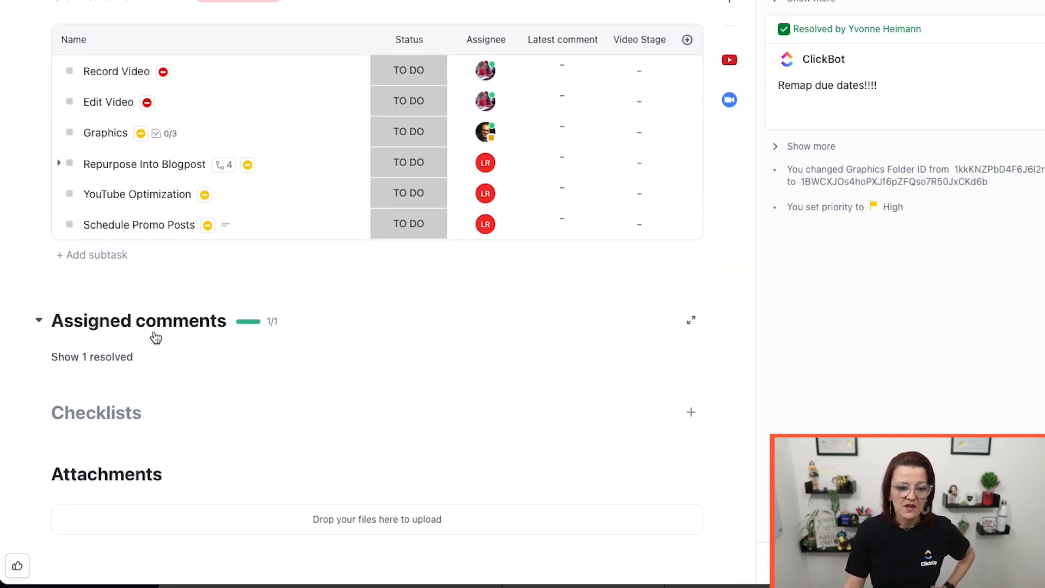
left_click(91, 357)
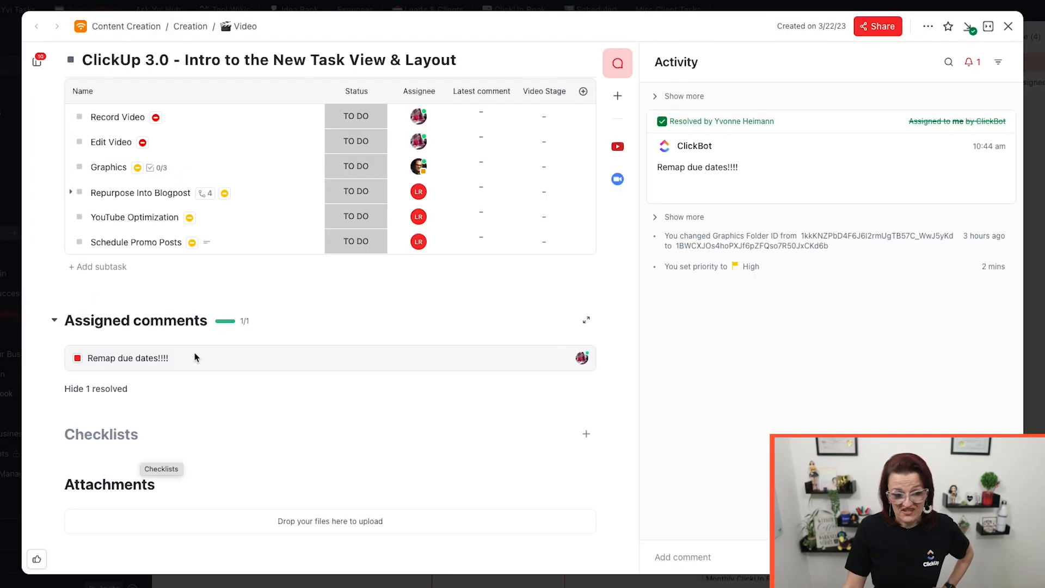
mouse_move(331, 521)
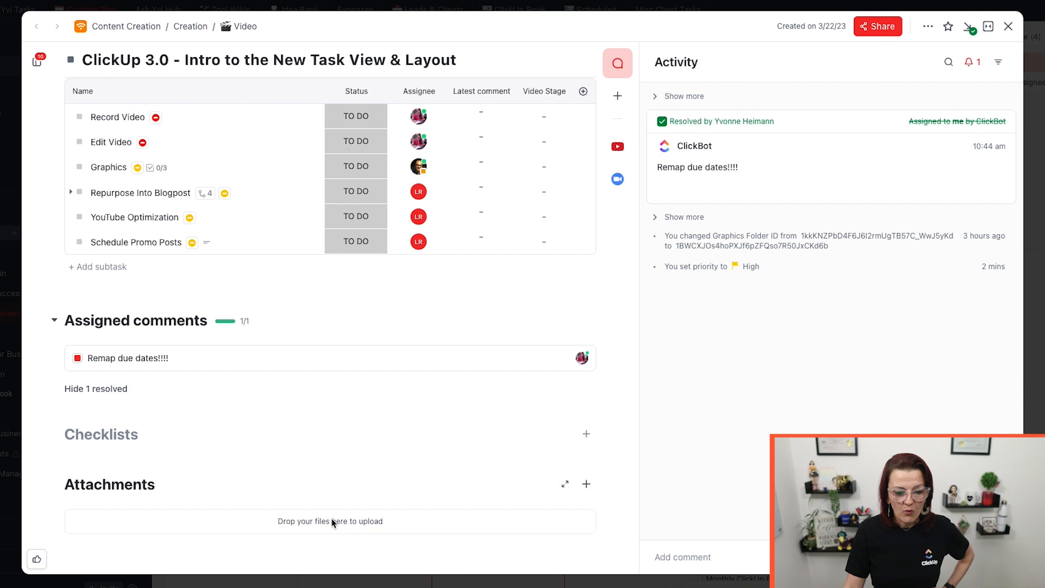
mouse_move(446, 520)
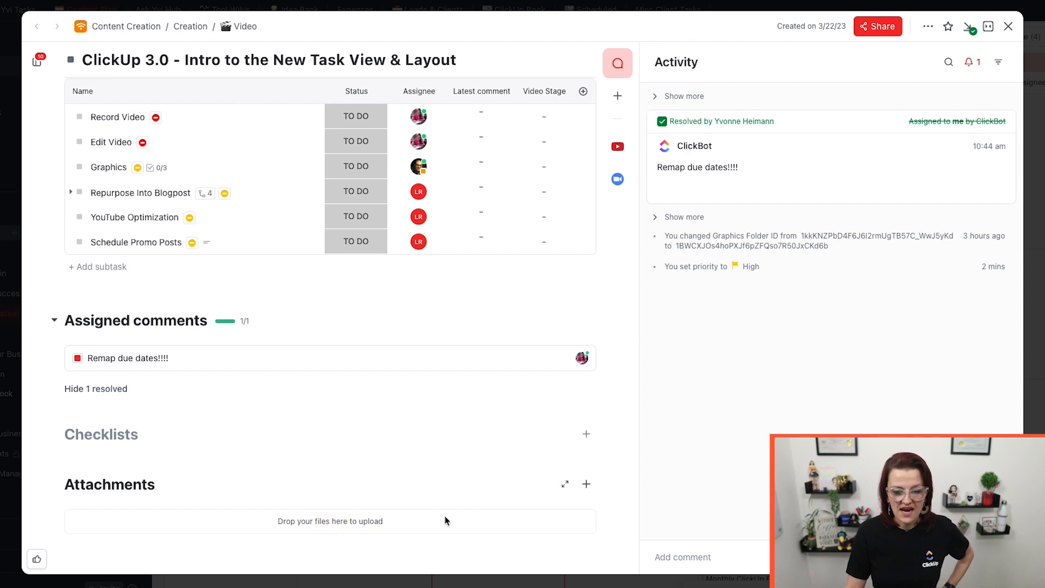
left_click(585, 484)
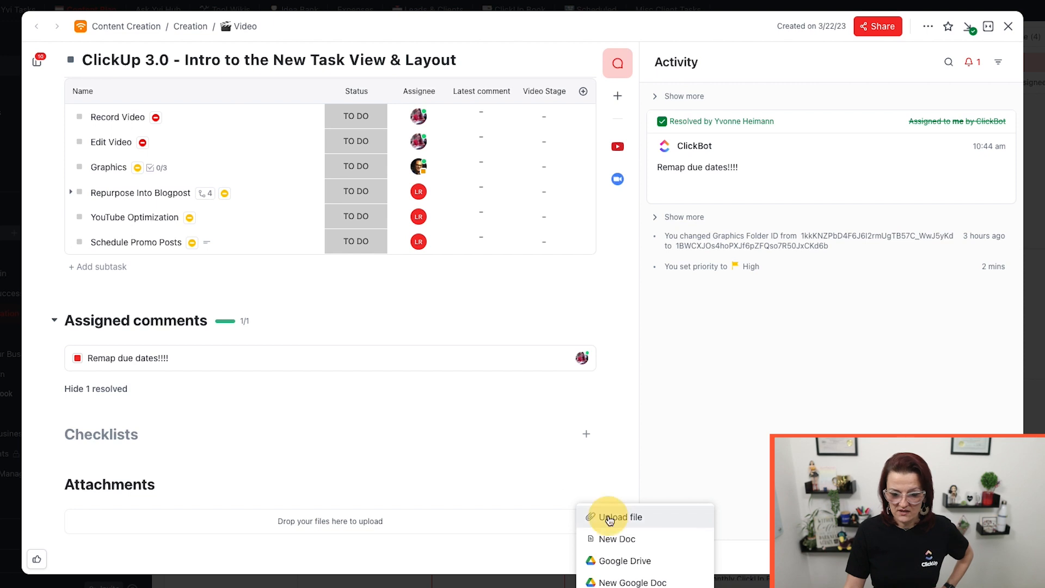
left_click(616, 516)
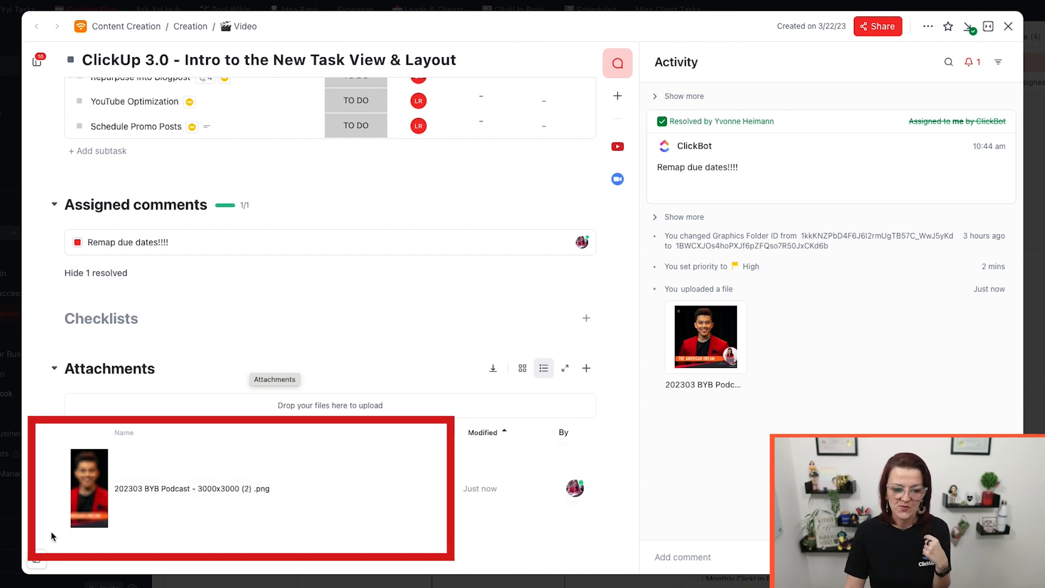
mouse_move(89, 451)
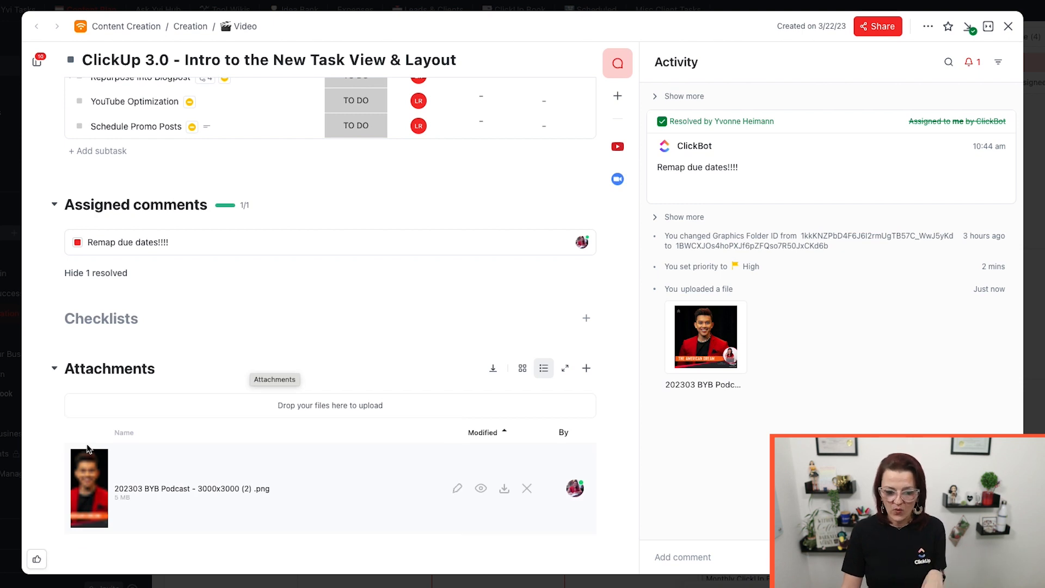
mouse_move(226, 518)
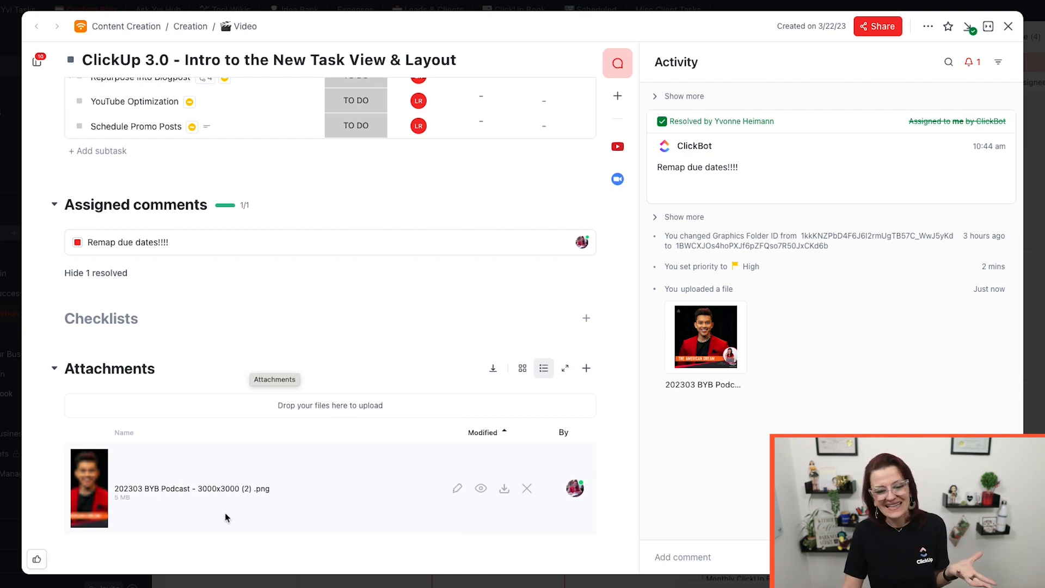
mouse_move(96, 492)
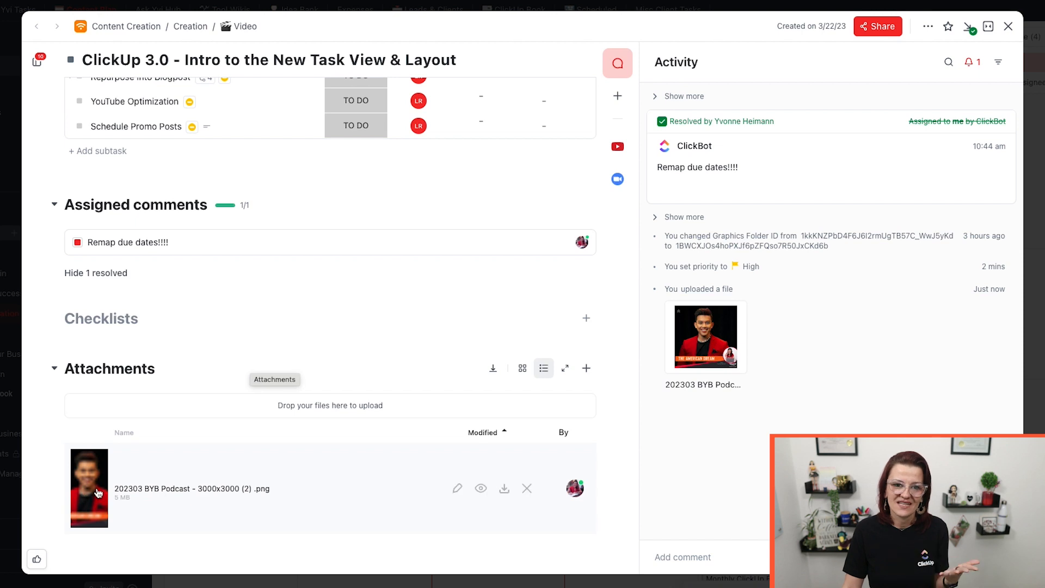
mouse_move(396, 451)
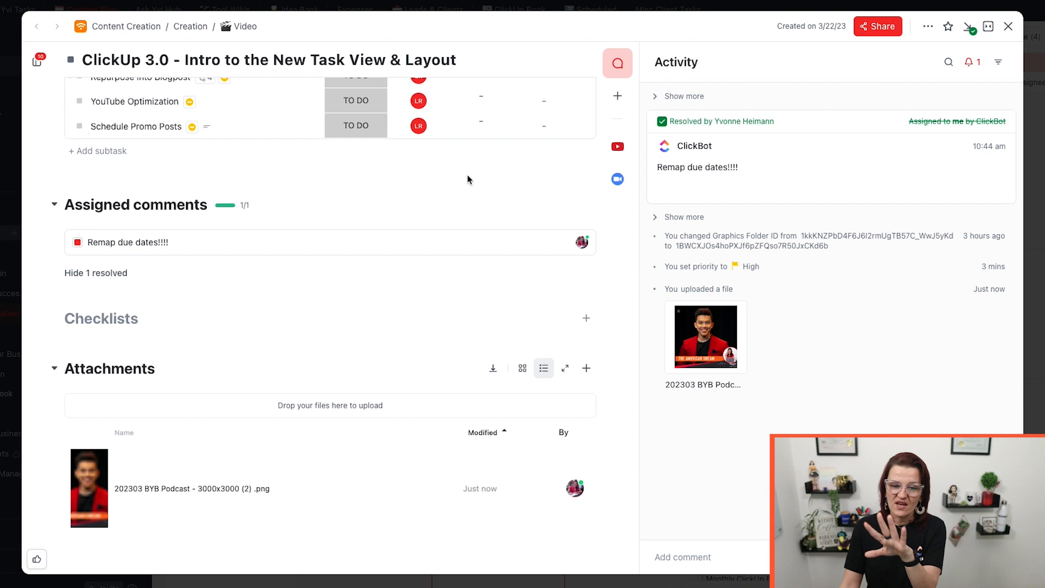
mouse_move(220, 63)
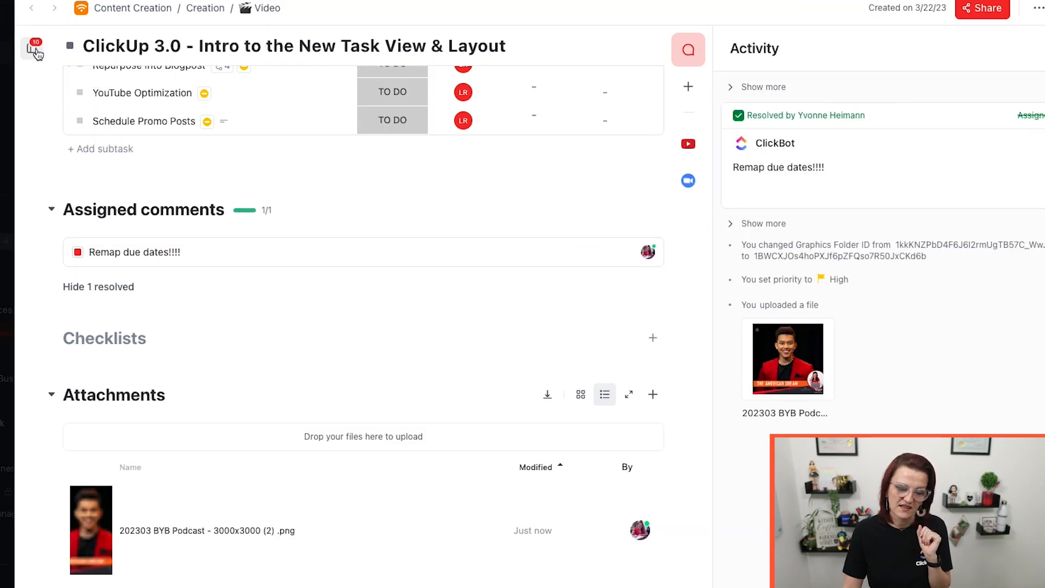
Show the subtask navigation sidebar with Repurpose Into Blogpost expanded to its nested subtasks.
left_click(32, 50)
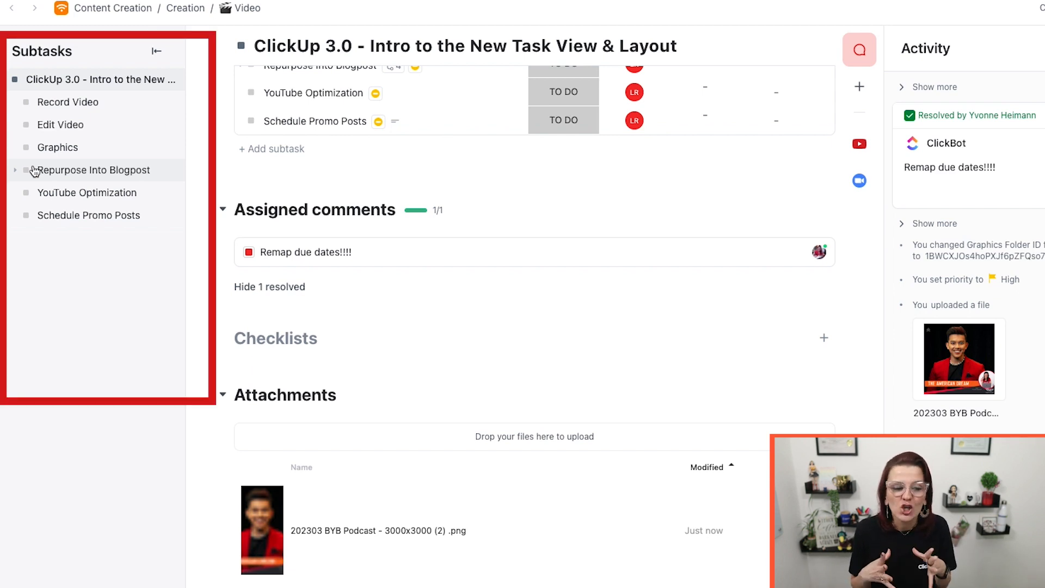
left_click(16, 169)
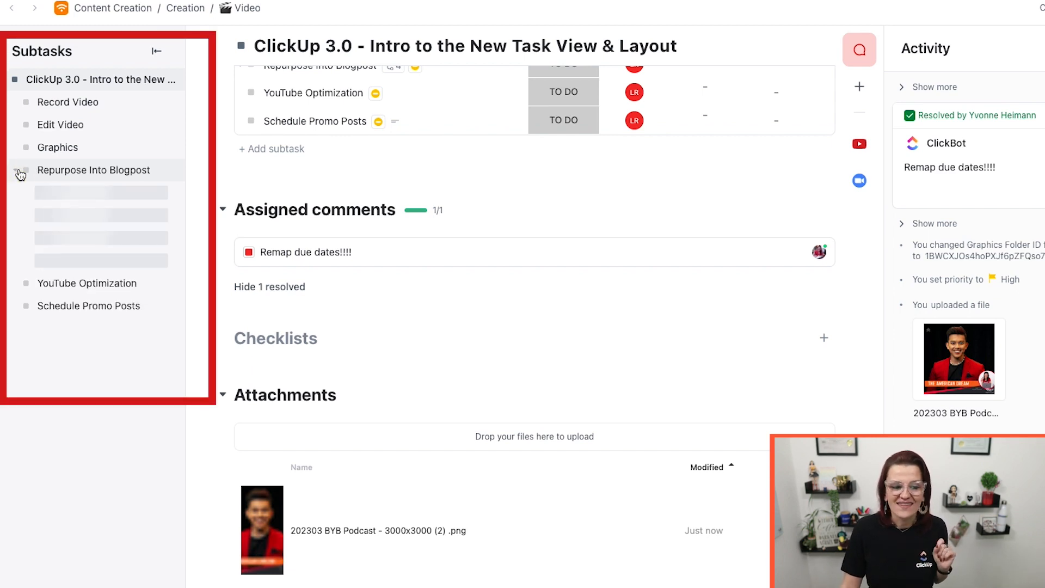
left_click(20, 173)
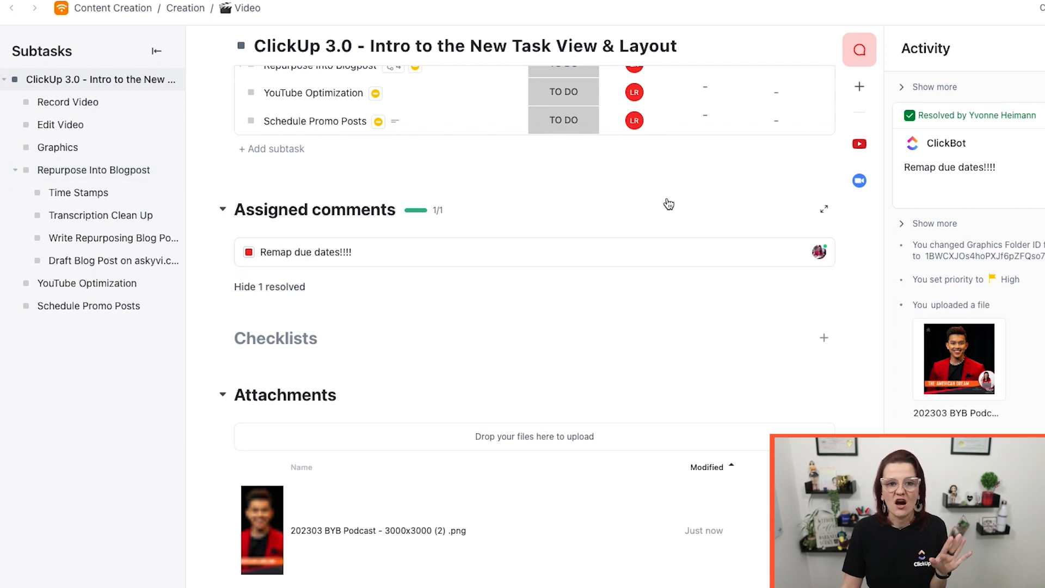
mouse_move(668, 202)
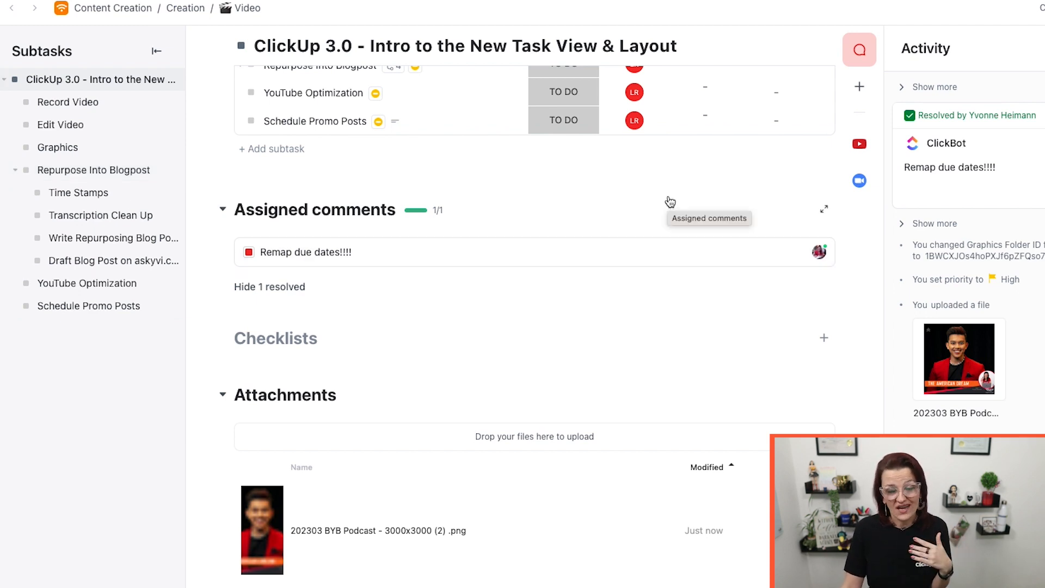
scroll("up", 3)
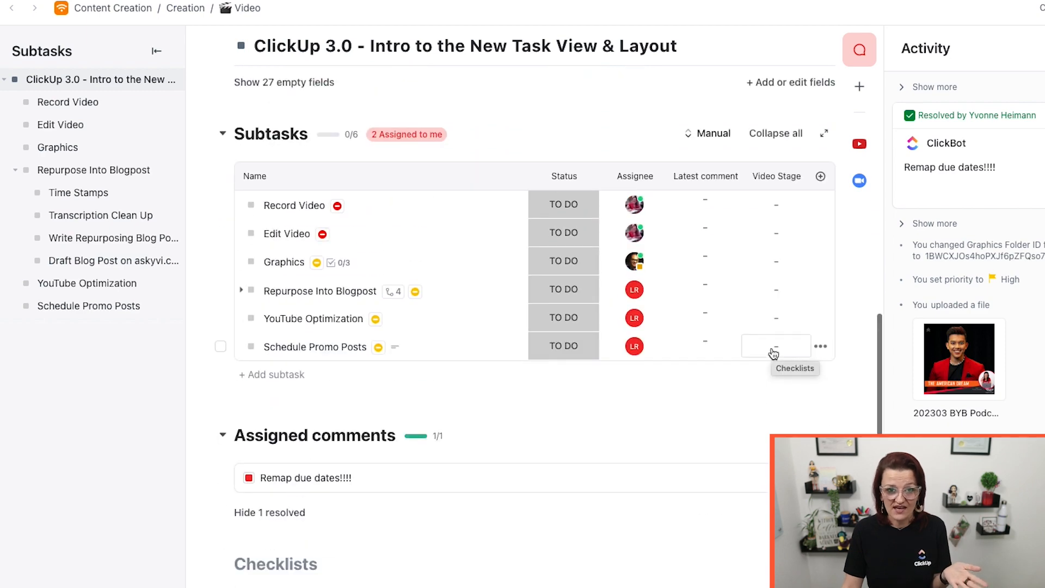